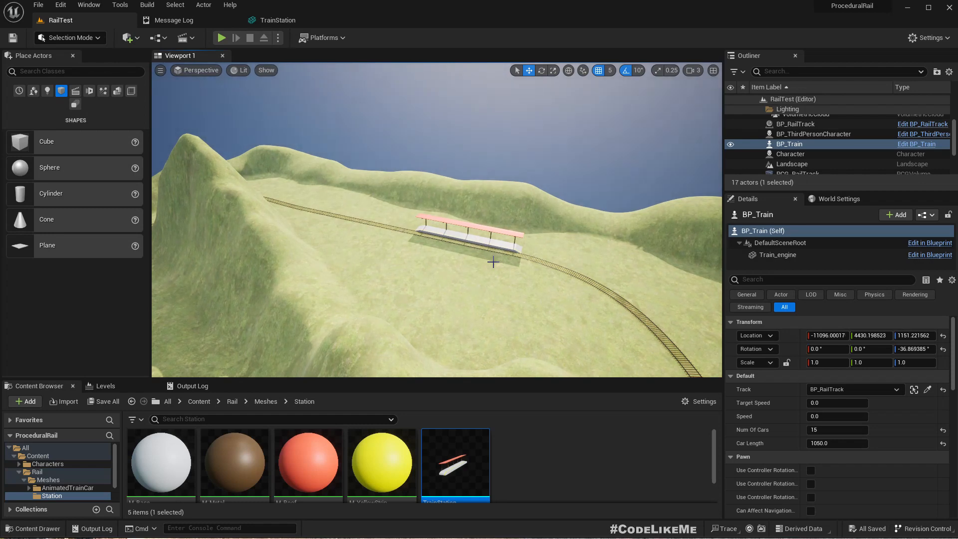
mouse_move(571, 287)
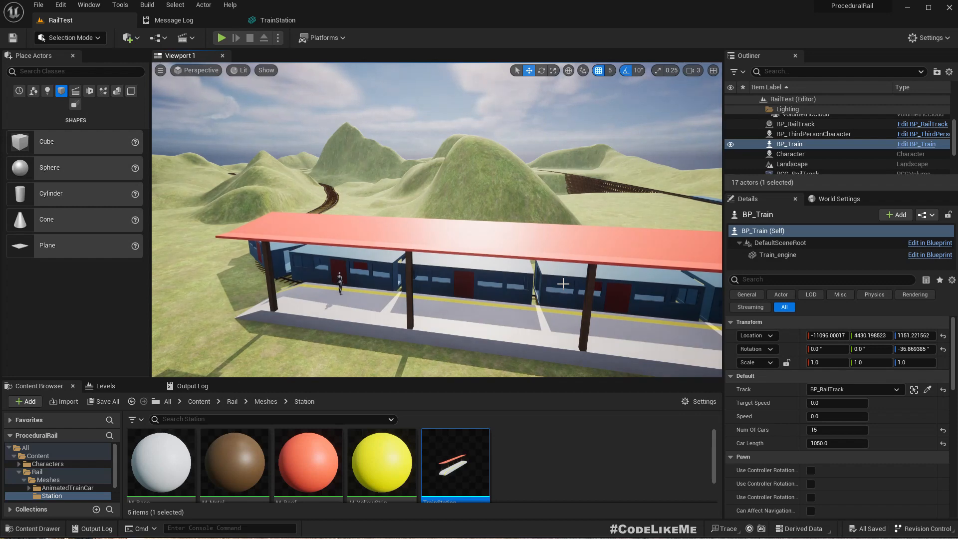
- Play-test the RailTest level with the train at the station platform, then stop
left_click(221, 38)
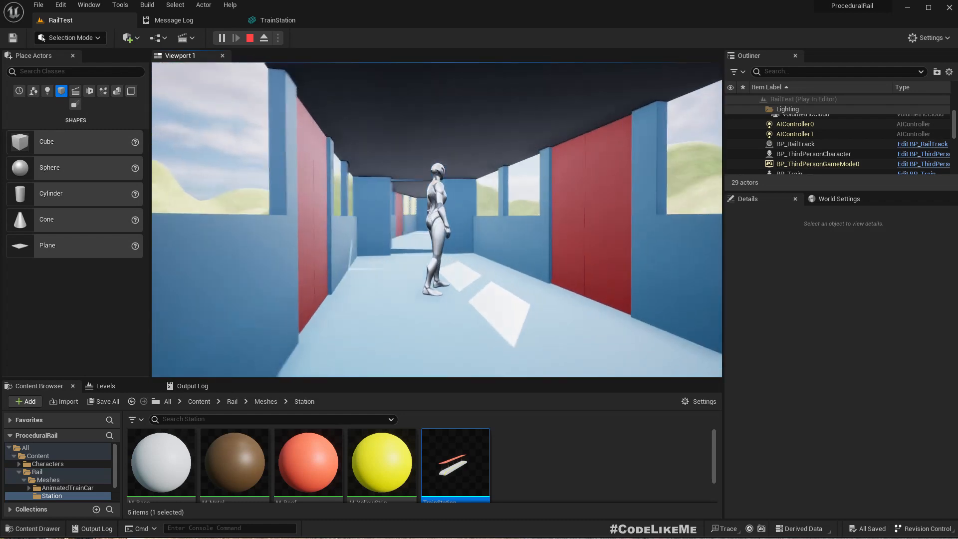
left_click(250, 37)
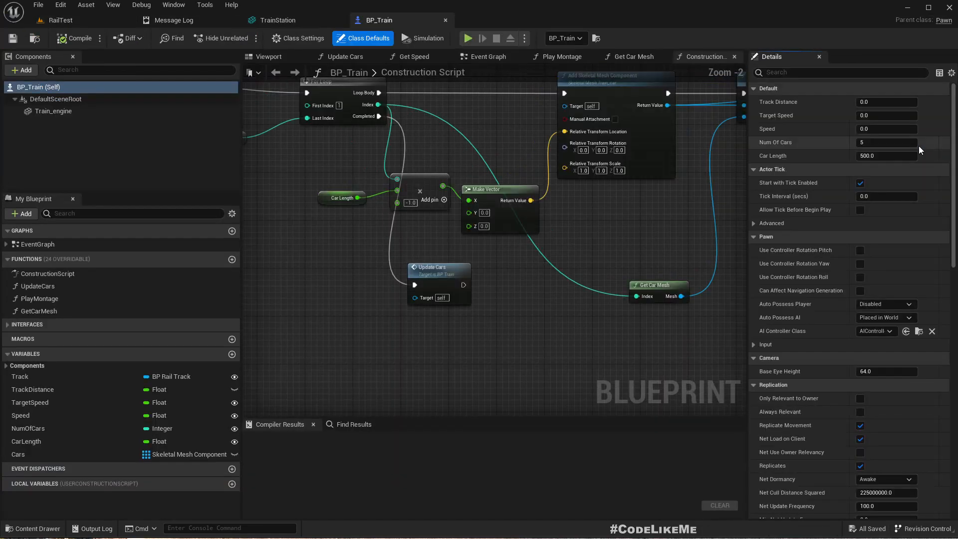
- View BP_Train's Viewport, then scroll its Event Graph to the Delay and Set Target Speed nodes
left_click(267, 56)
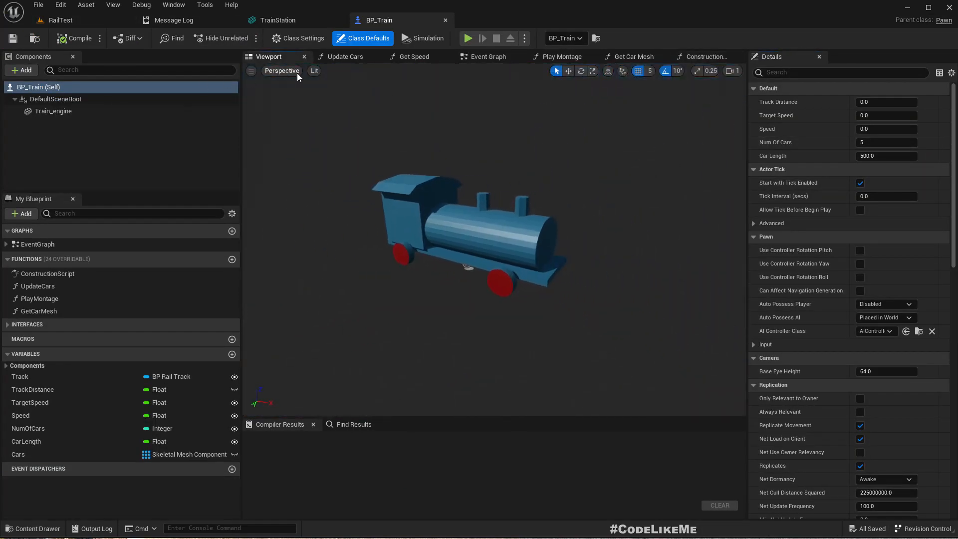
left_click(489, 57)
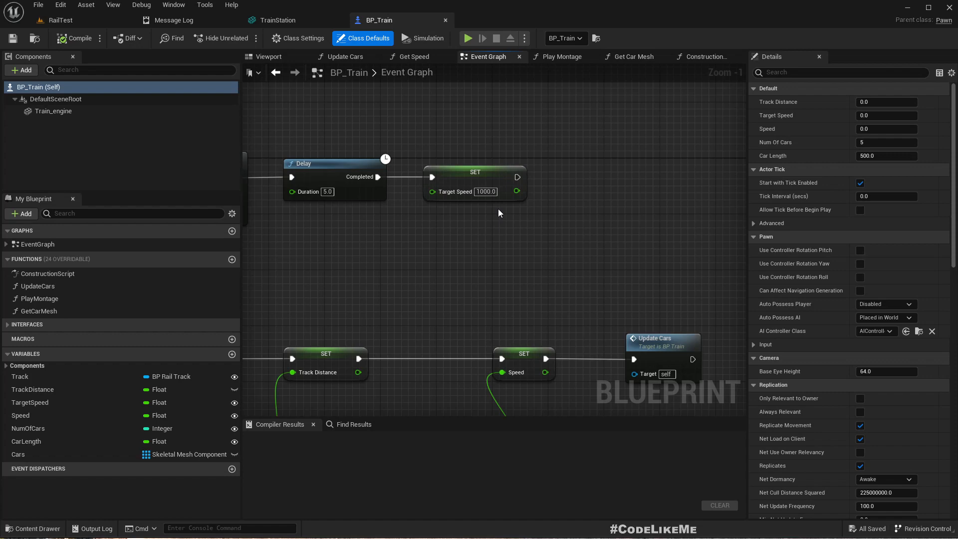
mouse_move(354, 256)
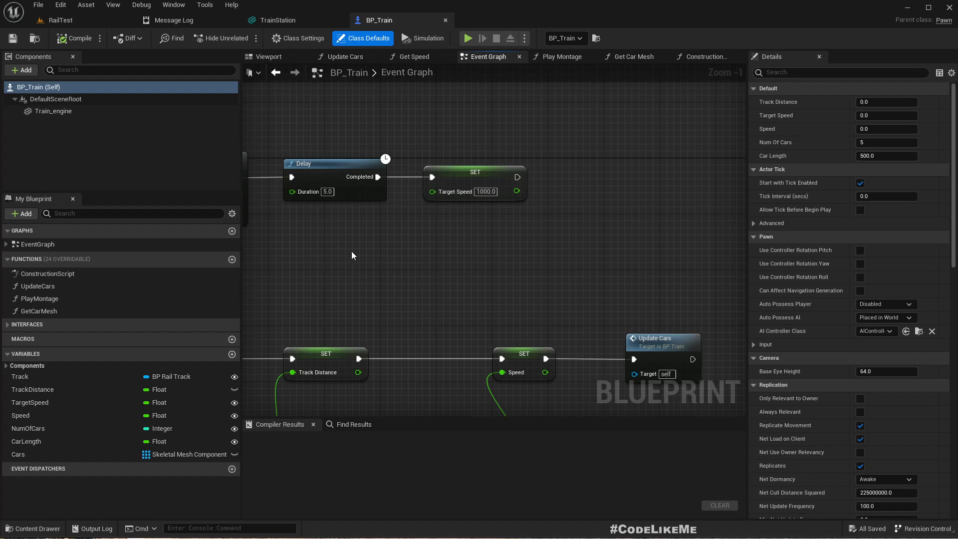
scroll("down", 3)
type("StopAndLeave")
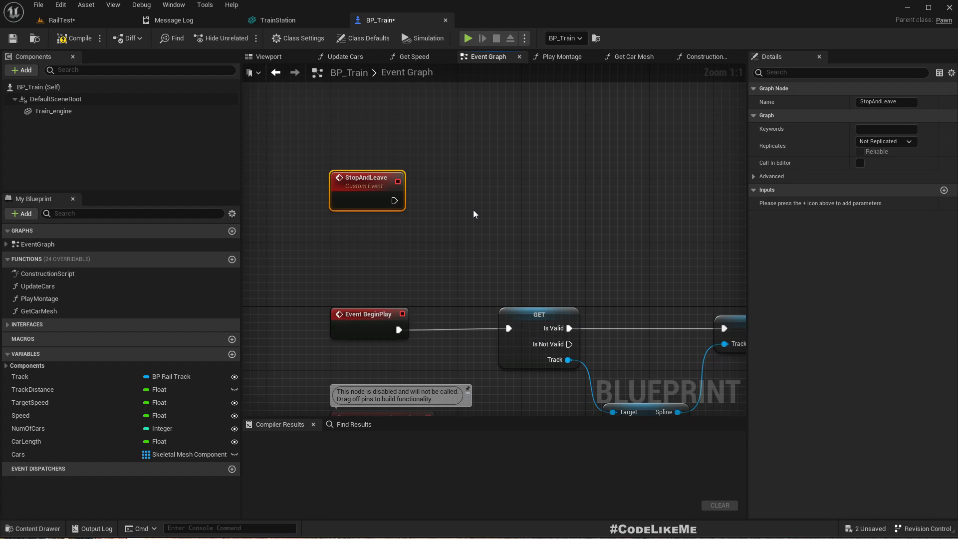
- Add a Set Target Speed node with 0.0 between StopAndLeave and Play Montage
scroll("down", 3)
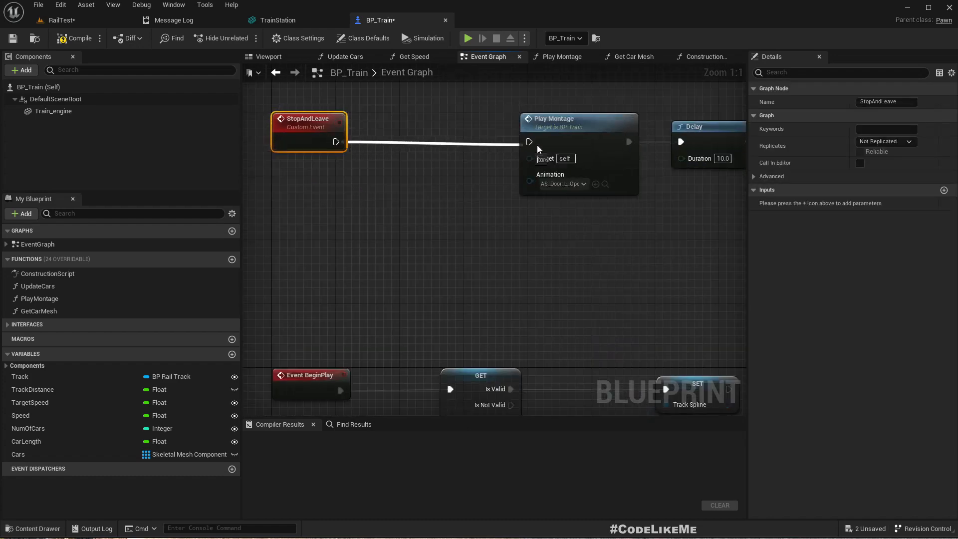
scroll("down", 3)
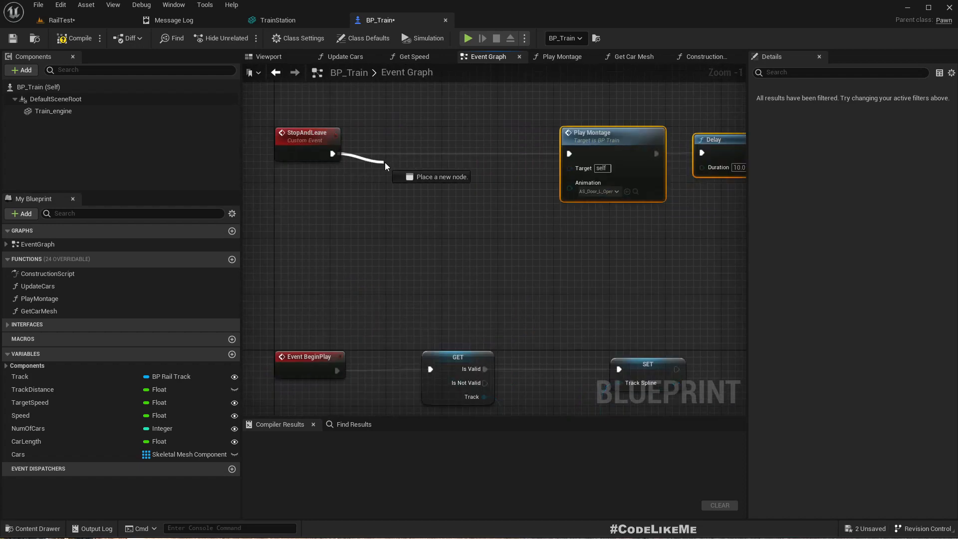
type("set targets")
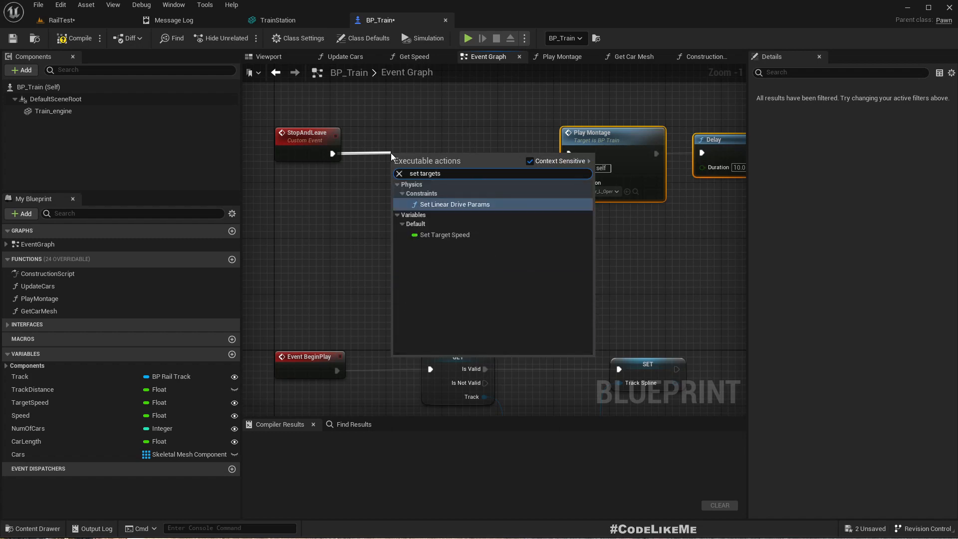
left_click(444, 234)
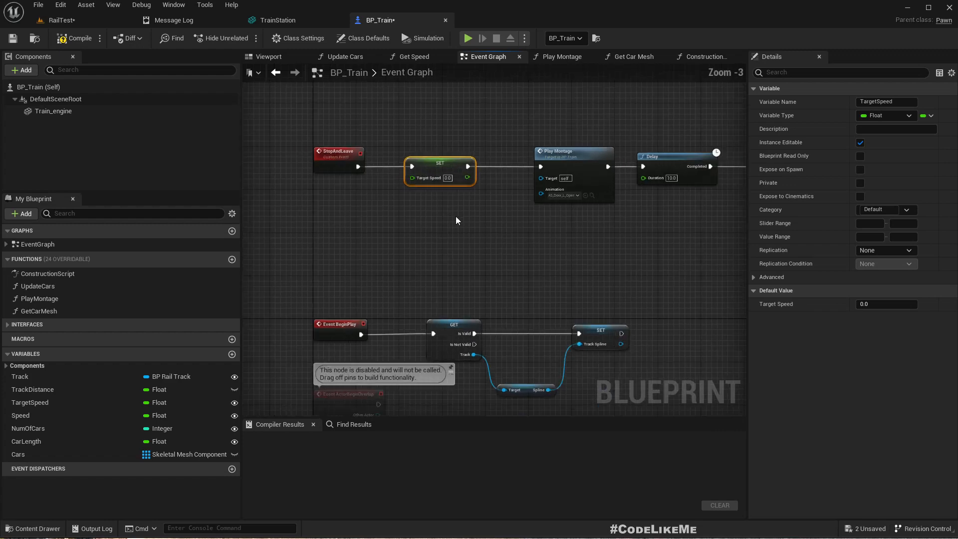
scroll("down", 3)
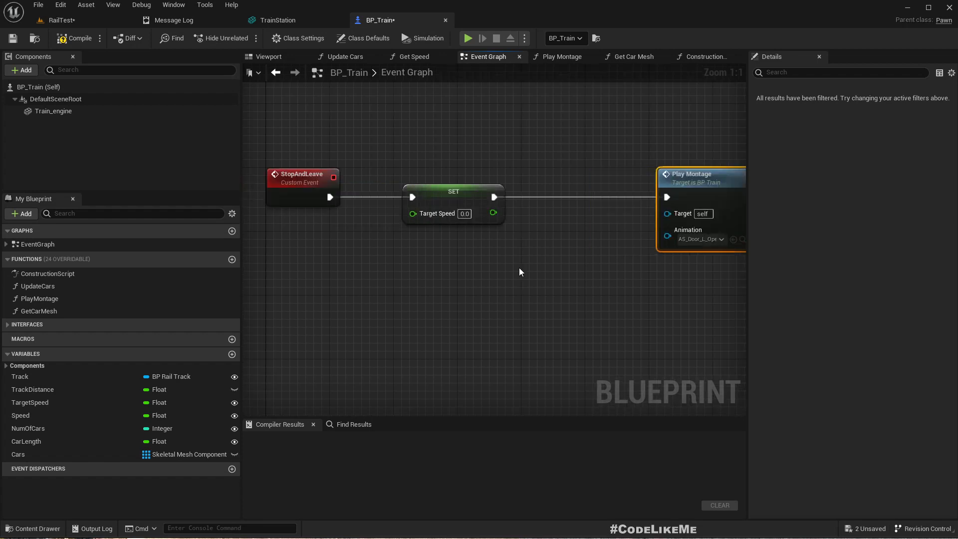
scroll("down", 3)
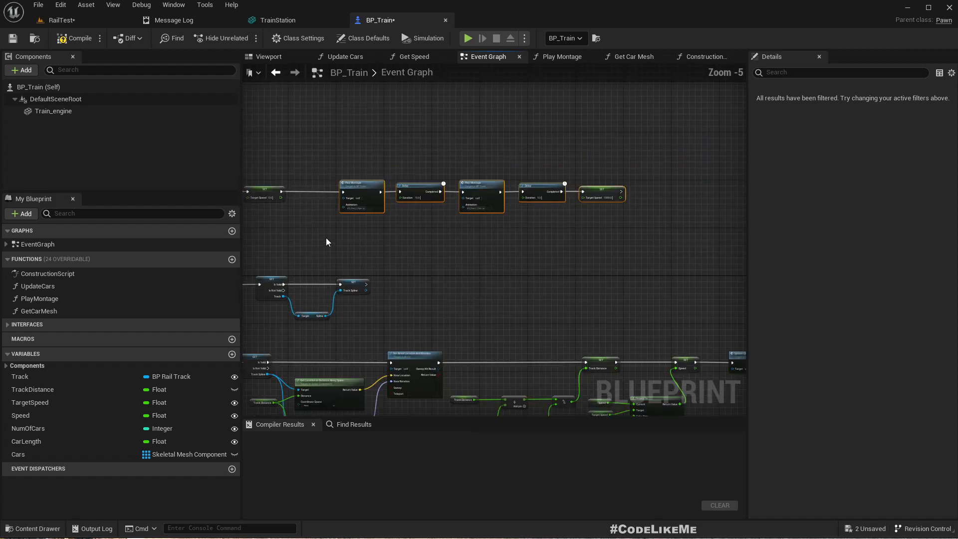
mouse_move(360, 183)
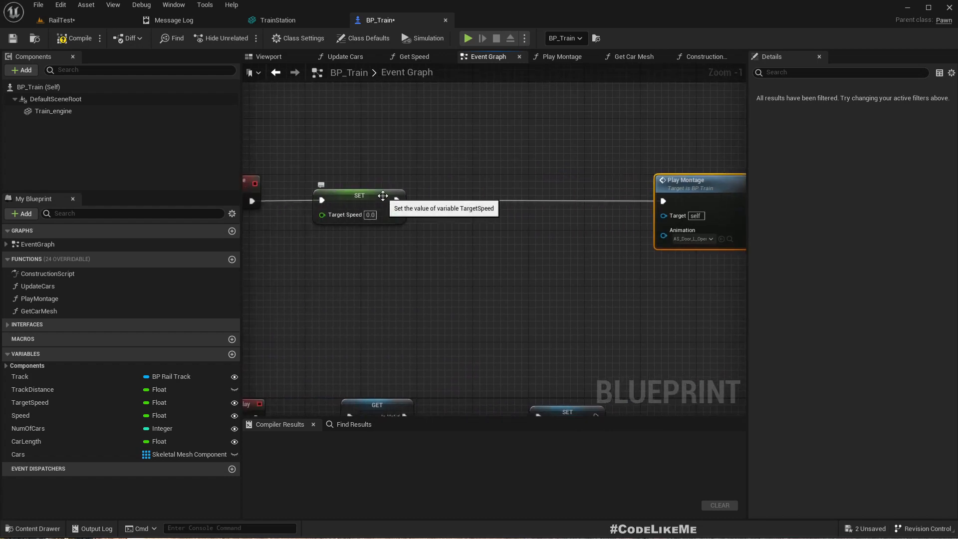
mouse_move(400, 206)
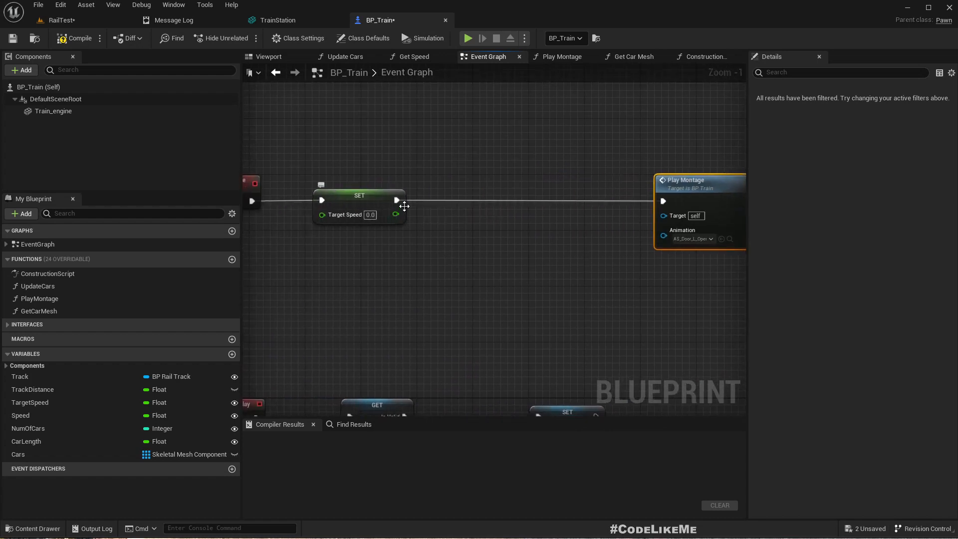
- Feed Target Speed into a Nearly Equal (Float) check, tolerance 10, driving a Branch
left_click_drag(396, 215, 429, 259)
type("bra")
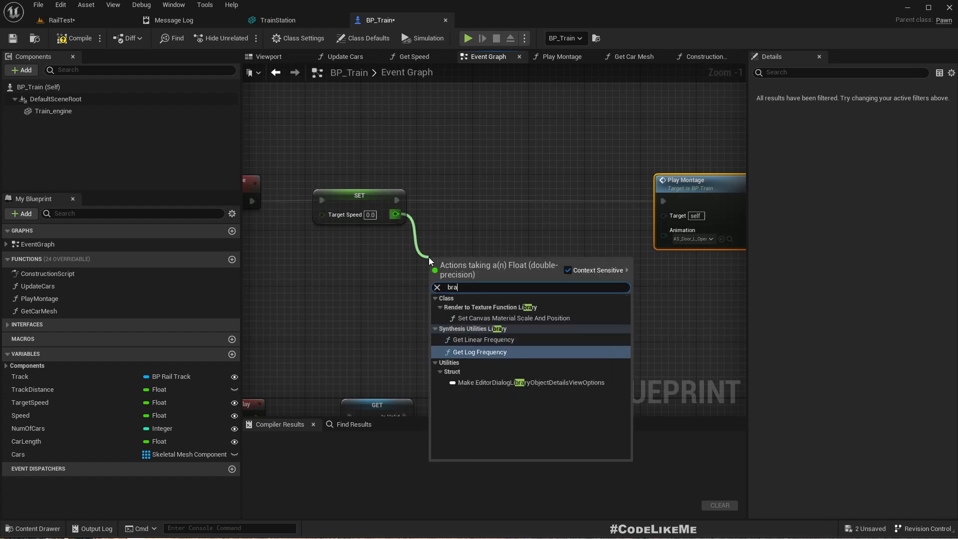
type("=")
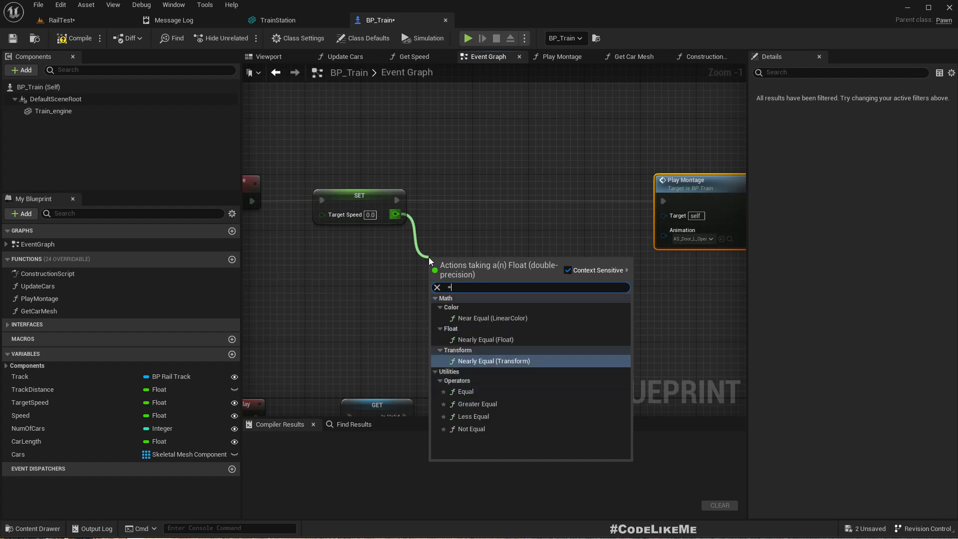
left_click(484, 339)
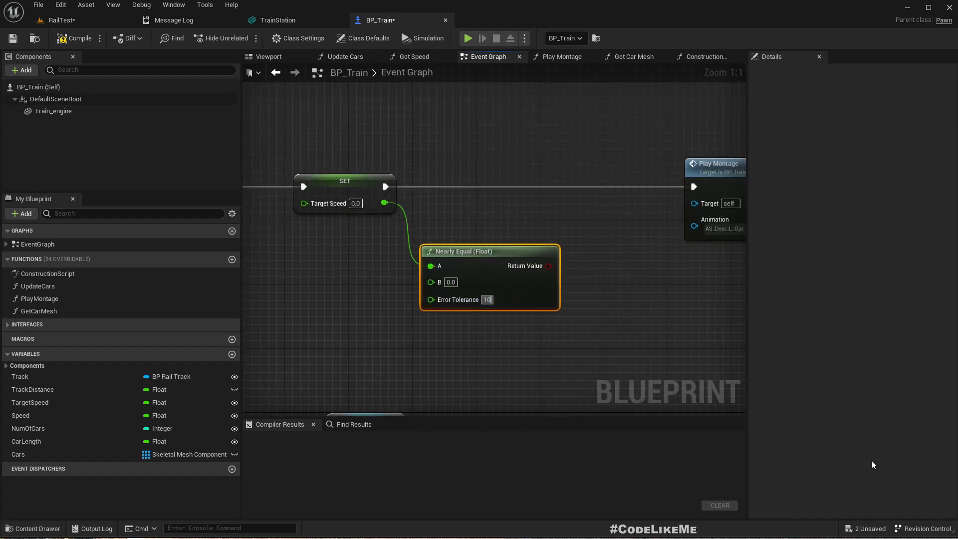
scroll("down", 3)
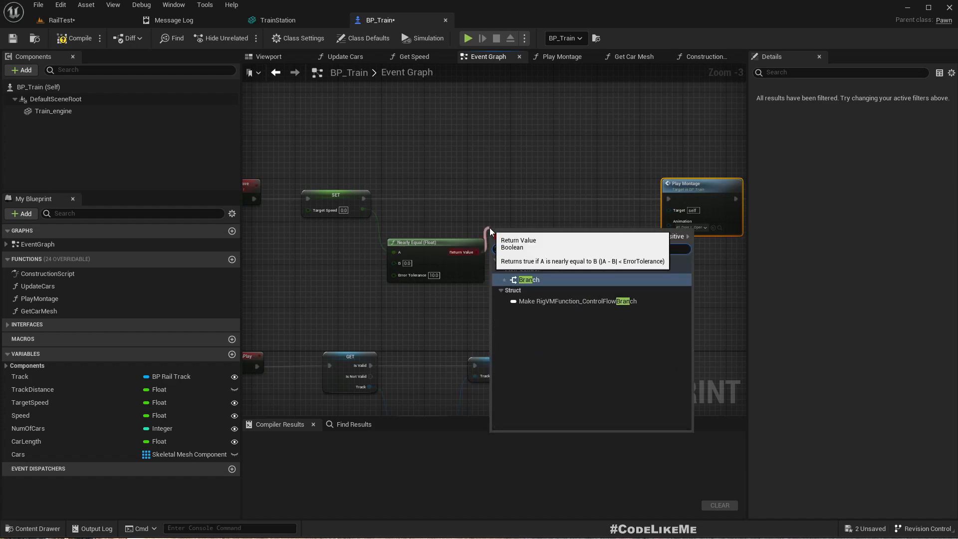
left_click(527, 279)
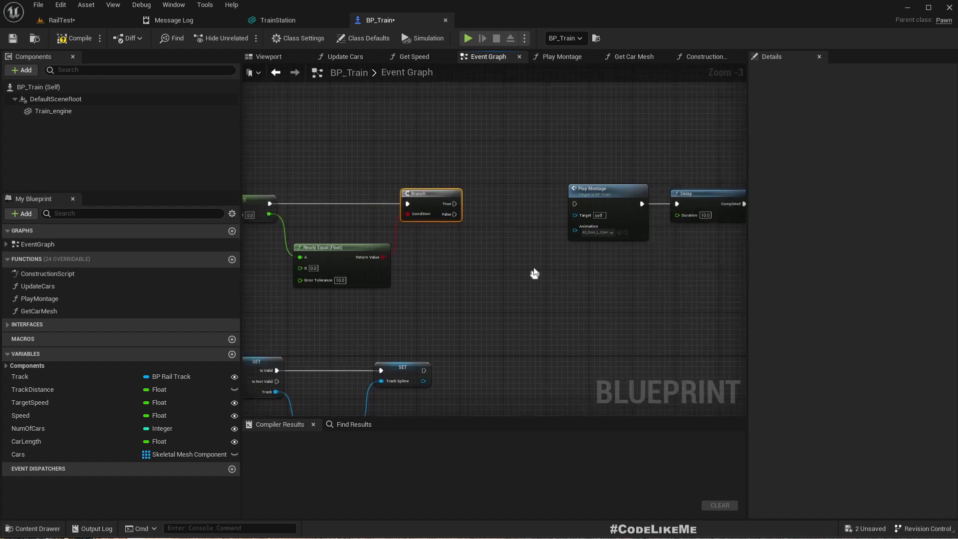
- Loop the Branch's False path through a 1.0s Delay back to the check, tidied with reroutes
scroll("down", 3)
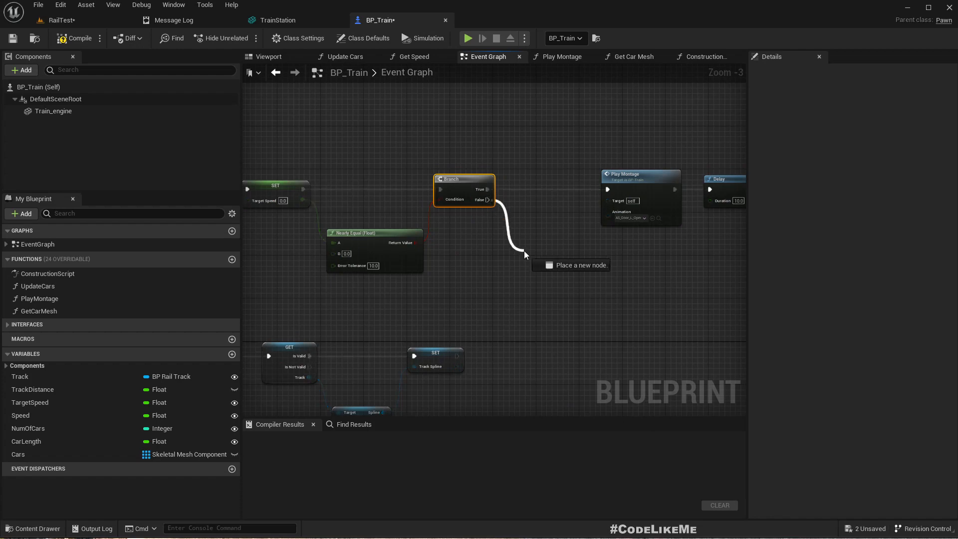
left_click(571, 265)
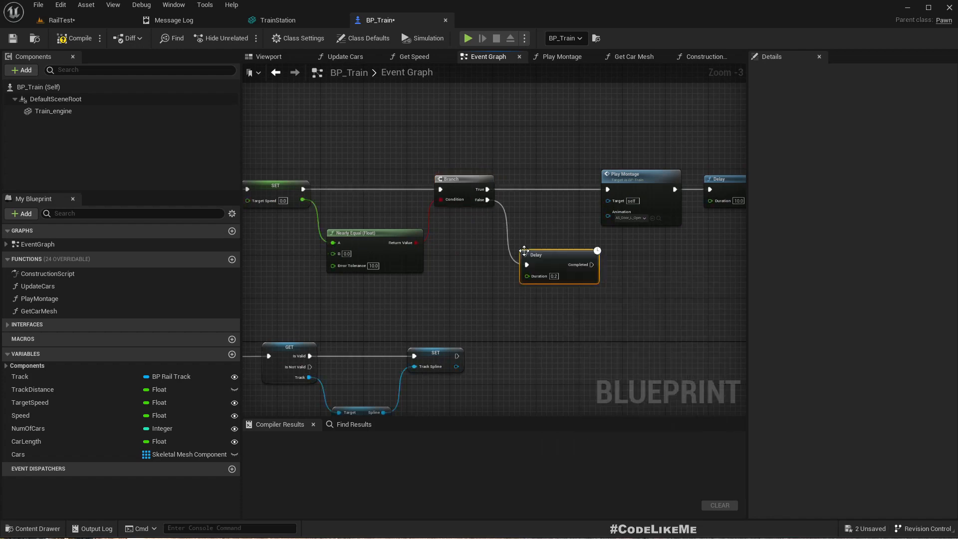
left_click(552, 275)
type("1")
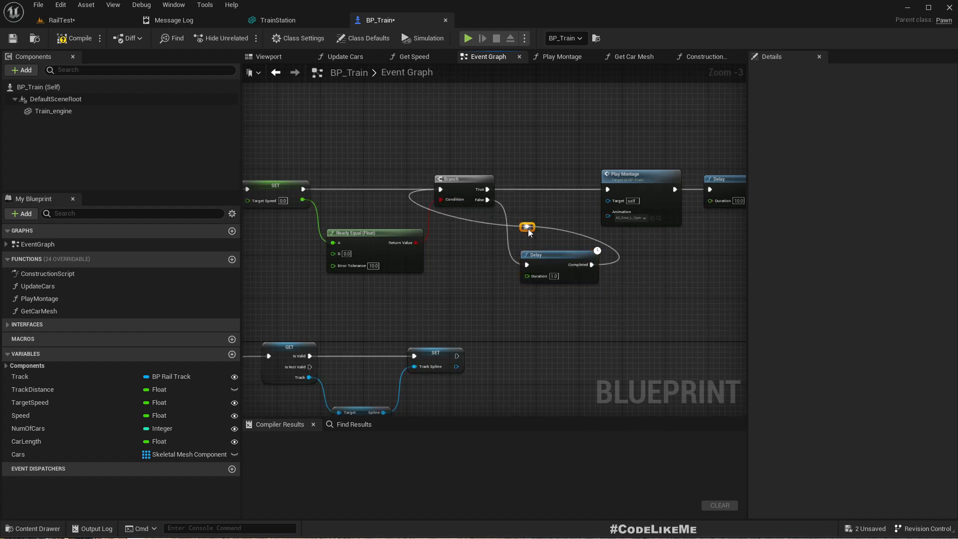
left_click_drag(527, 227, 450, 151)
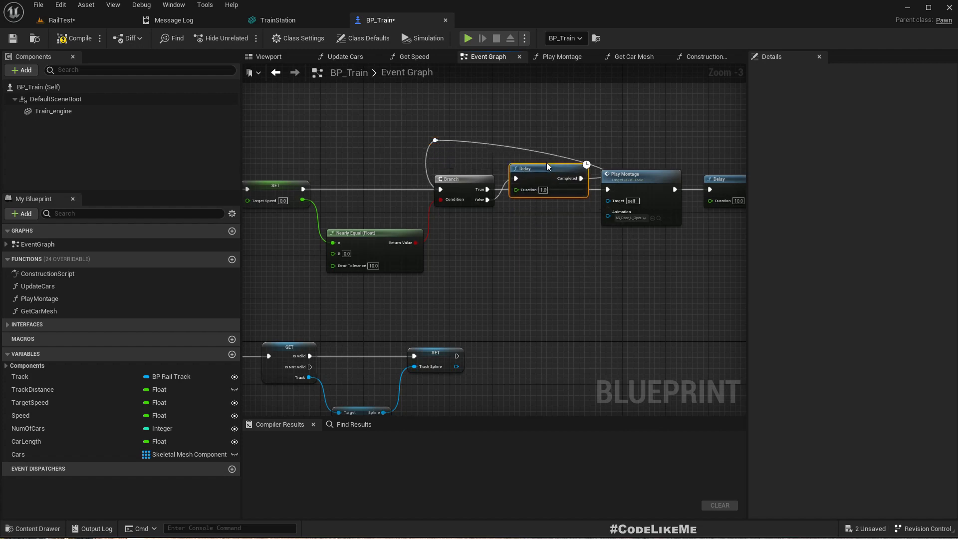
left_click_drag(527, 168, 534, 146)
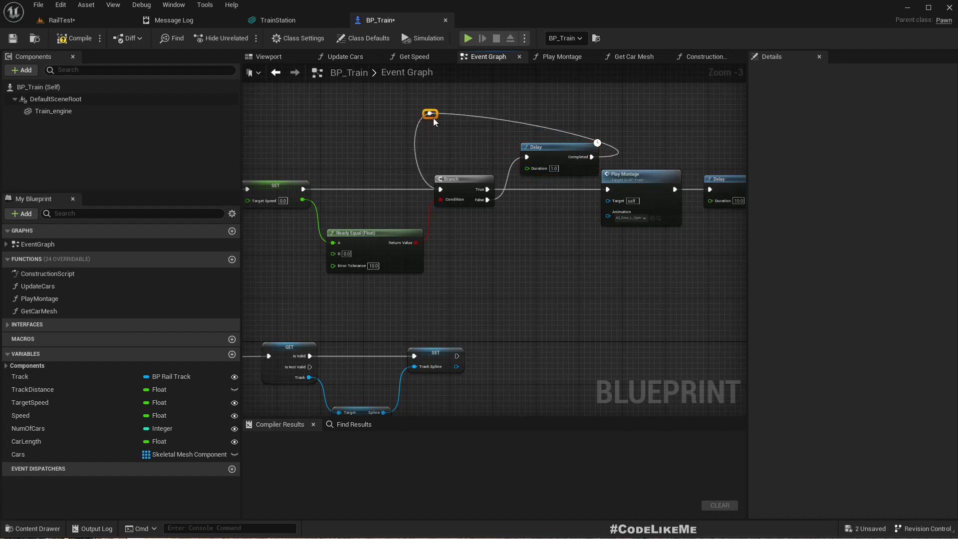
left_click_drag(430, 114, 559, 130)
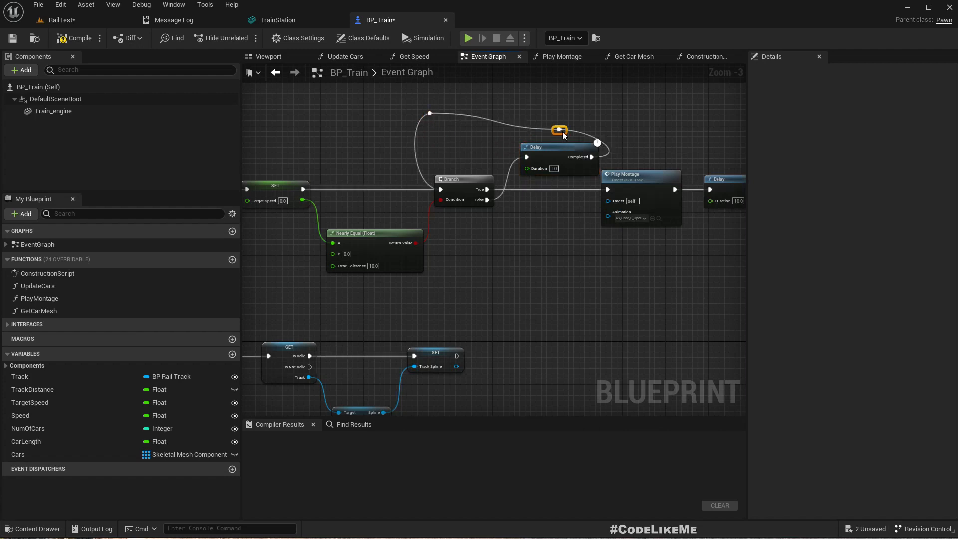
left_click_drag(558, 130, 574, 114)
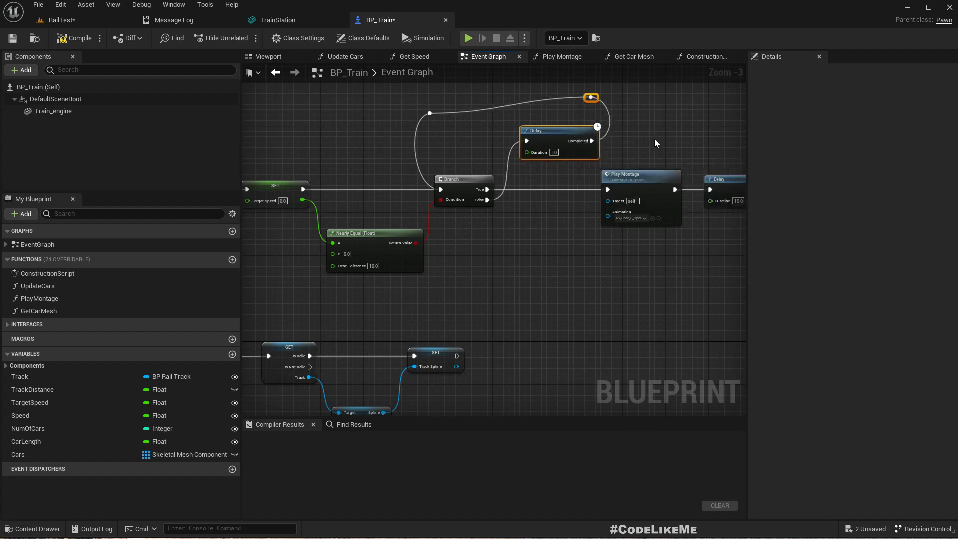
scroll("down", 3)
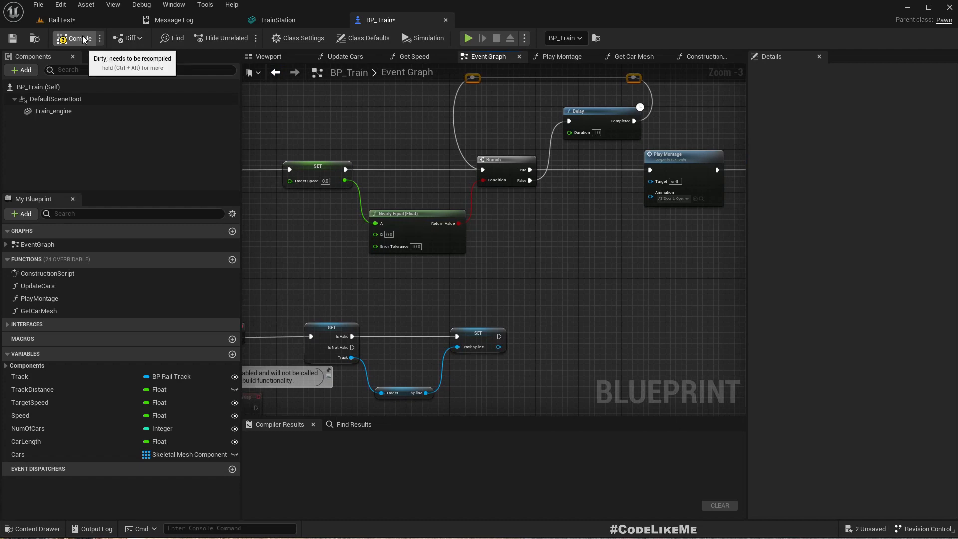
- Compile BP_Train, search 'stop' from the SET pin, and return to the RailTest level
left_click(78, 38)
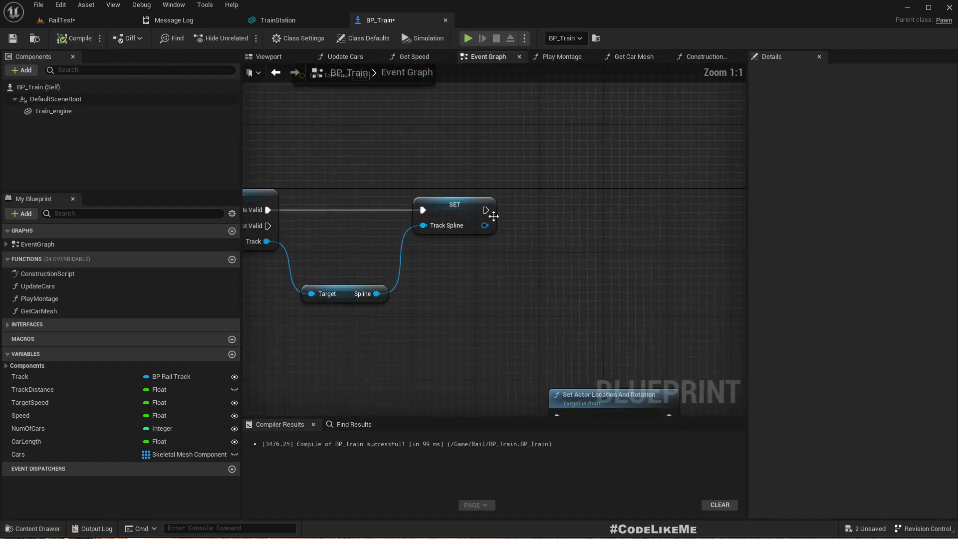
left_click_drag(485, 209, 555, 218)
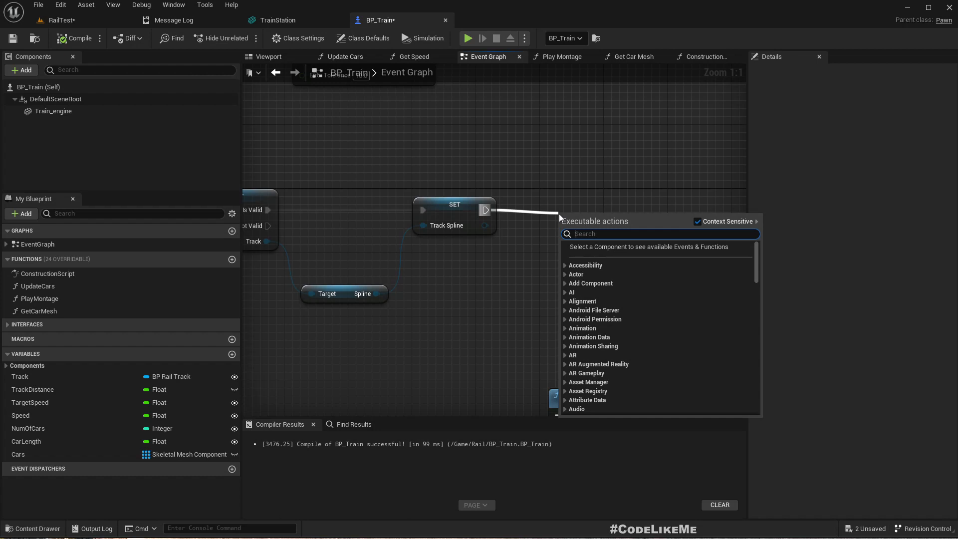
type("stop")
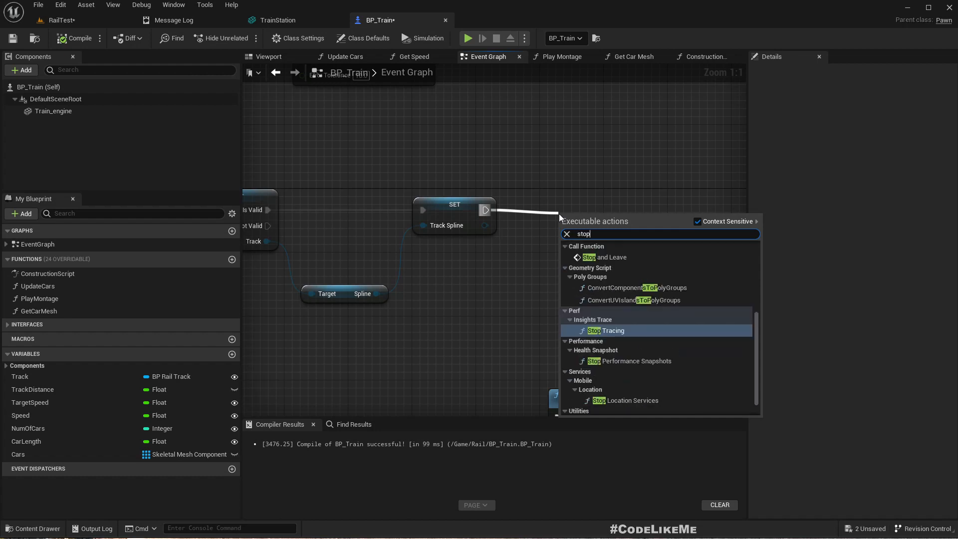
left_click(607, 256)
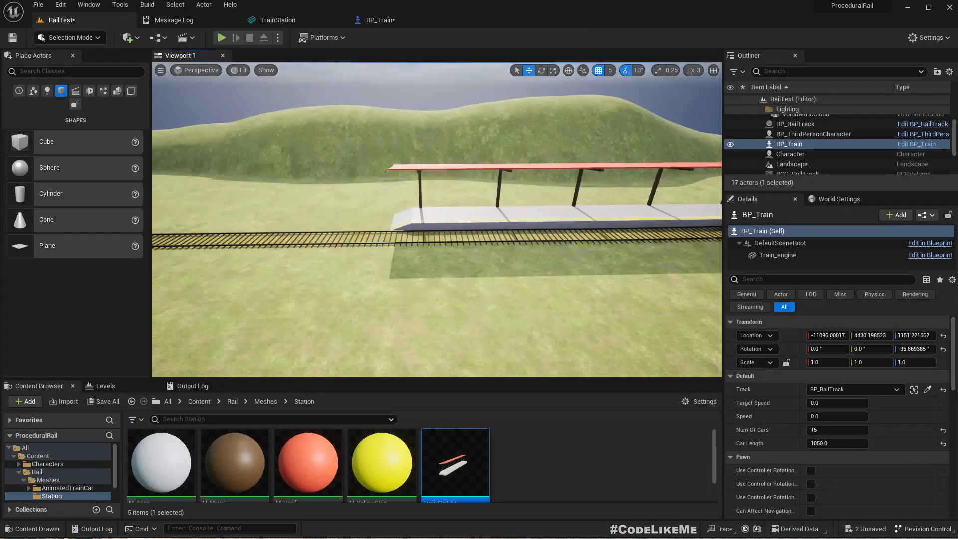
left_click(221, 38)
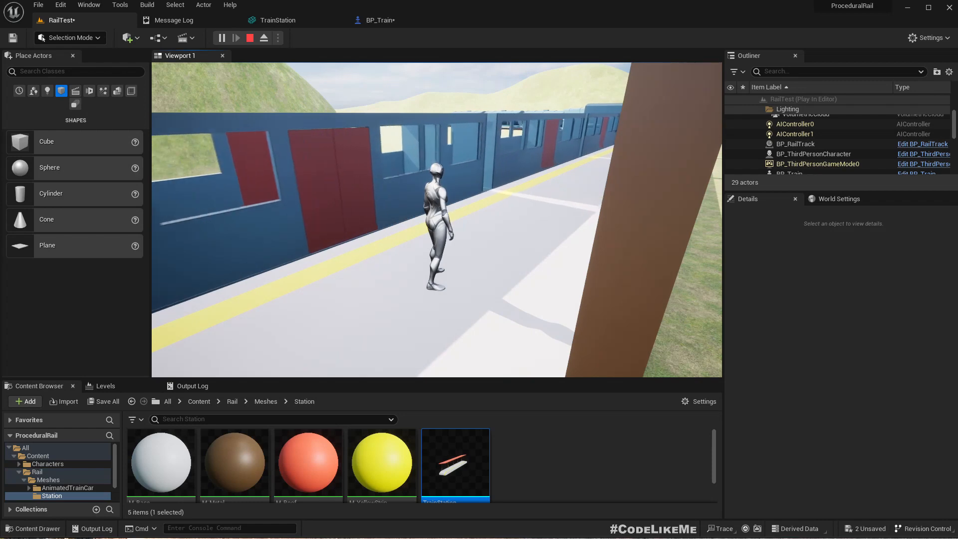
left_click(250, 38)
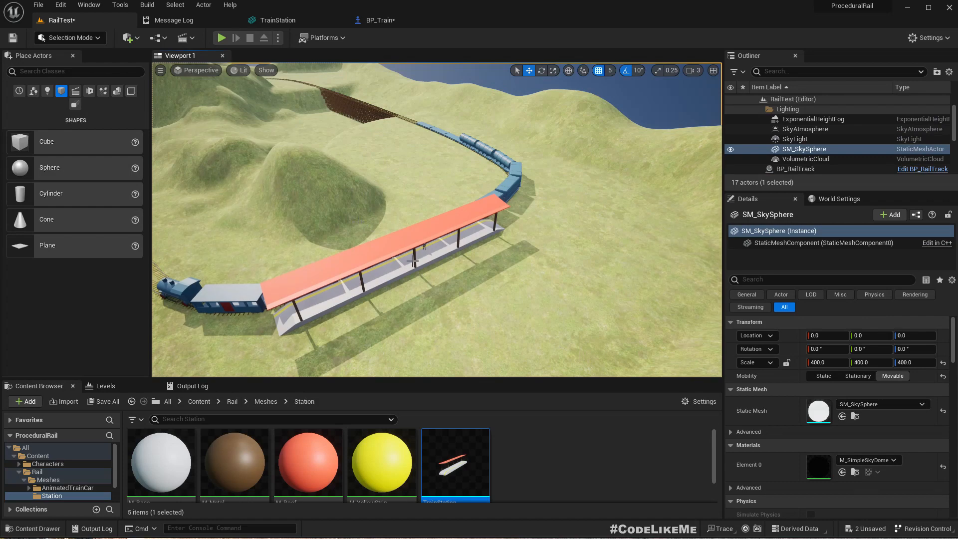
mouse_move(437, 253)
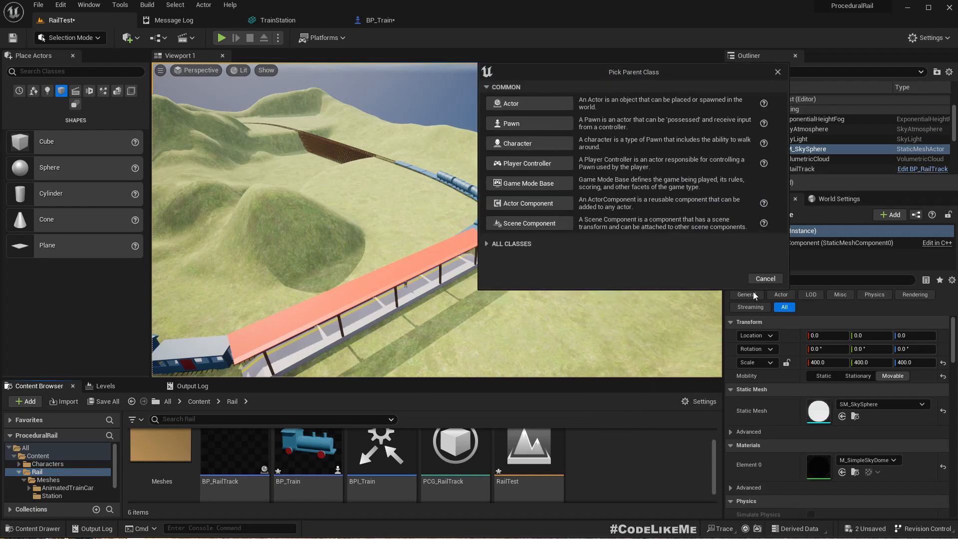
- Create BP_Stop, an Actor-based blueprint class, in the Rail content folder
left_click(765, 278)
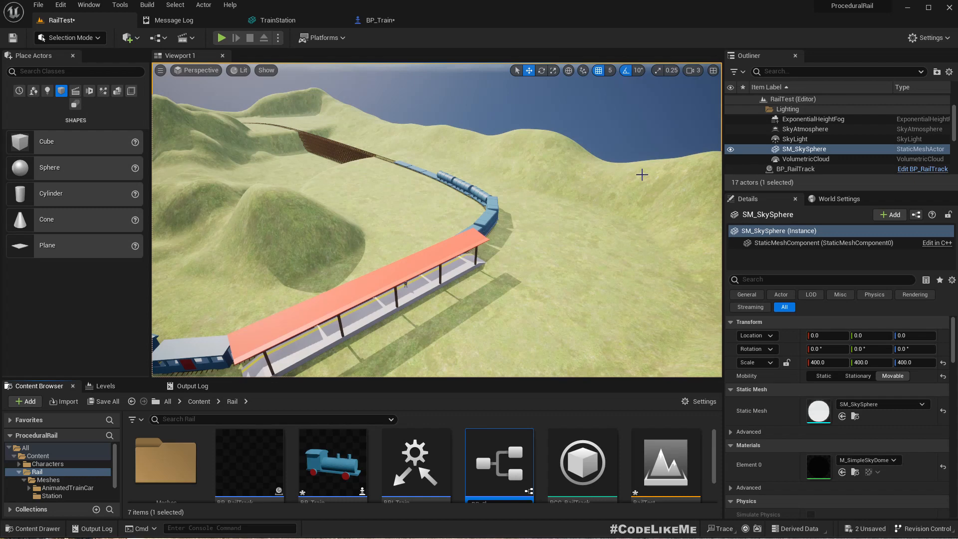
left_click(332, 464)
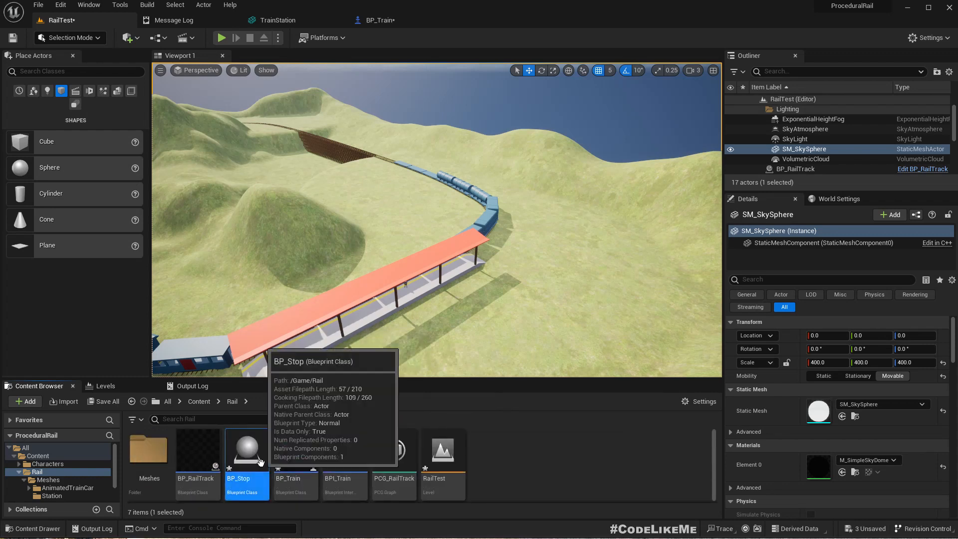
- Give BP_Stop a Box Collision component with locked scale set to 10
double_click(245, 449)
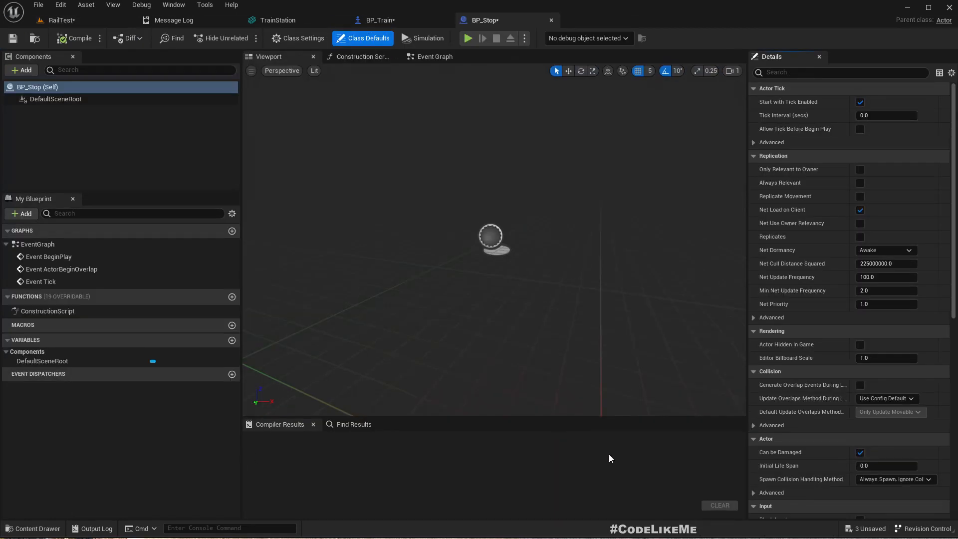
mouse_move(22, 69)
type("coll")
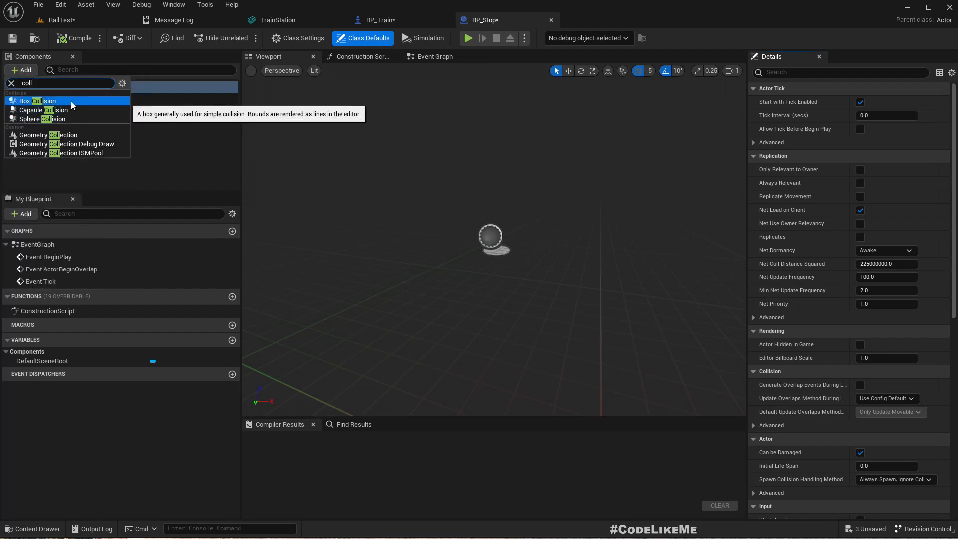
left_click(38, 101)
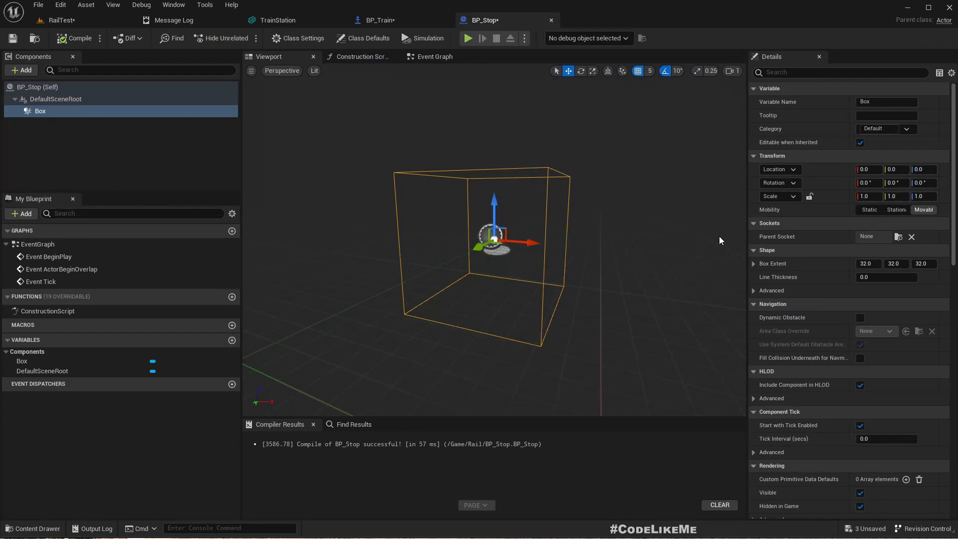
left_click(868, 196)
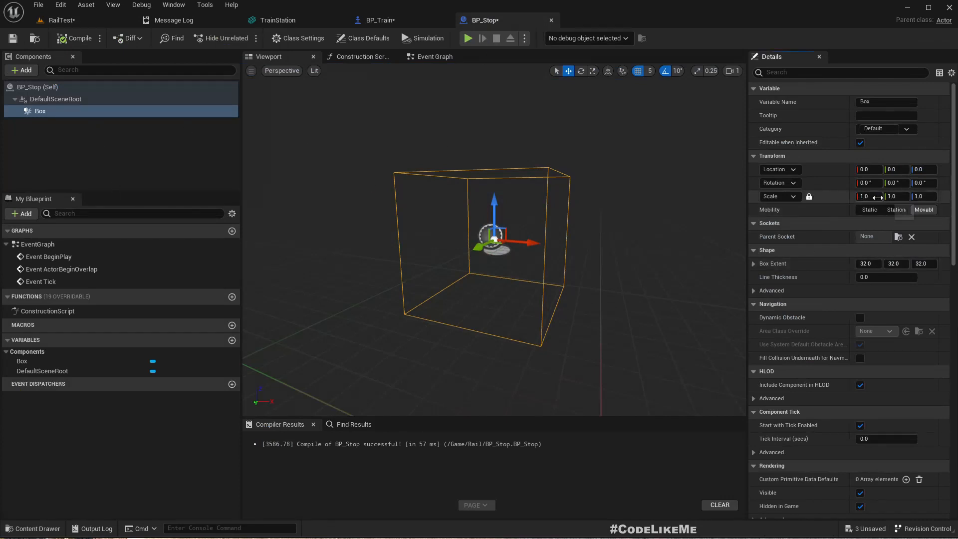
type("10.0")
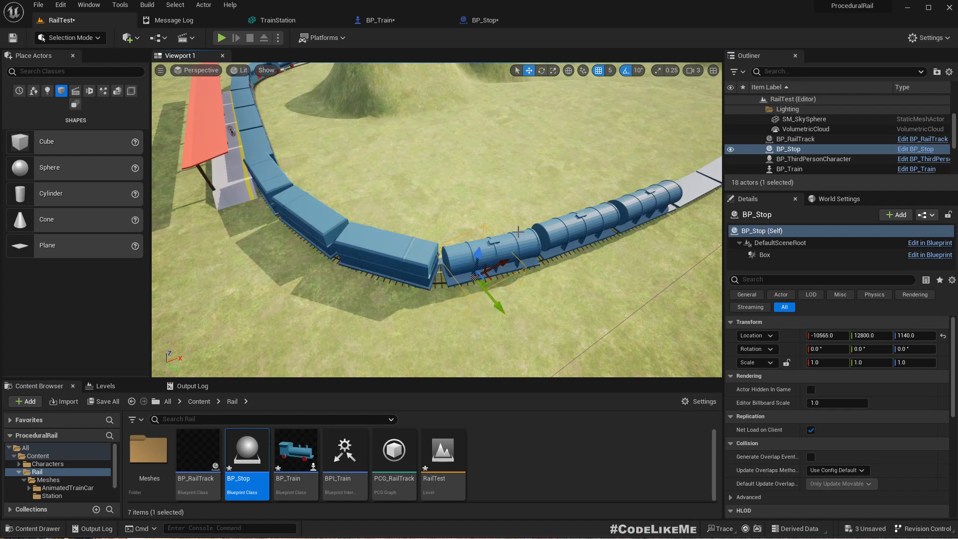
mouse_move(539, 39)
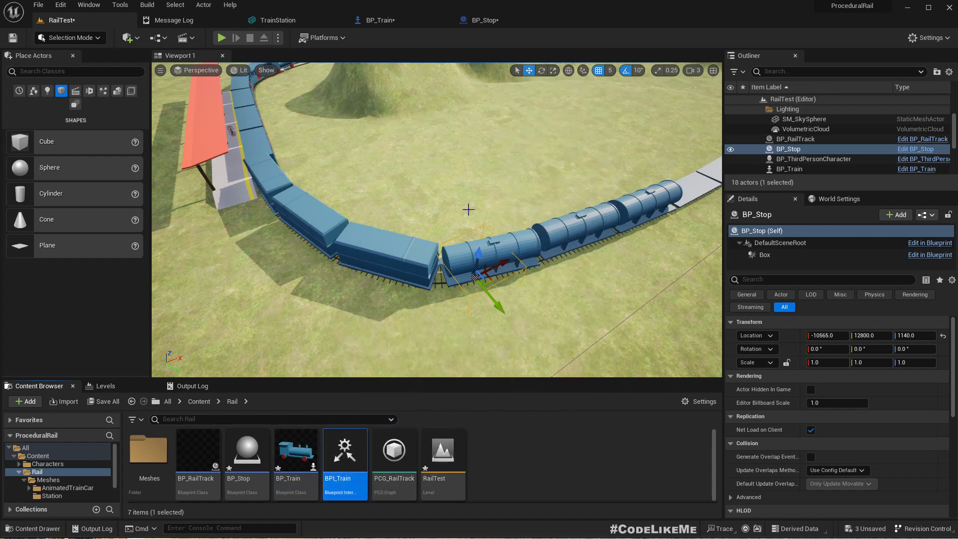
- Return to the BP_Train blueprint editor
left_click(375, 19)
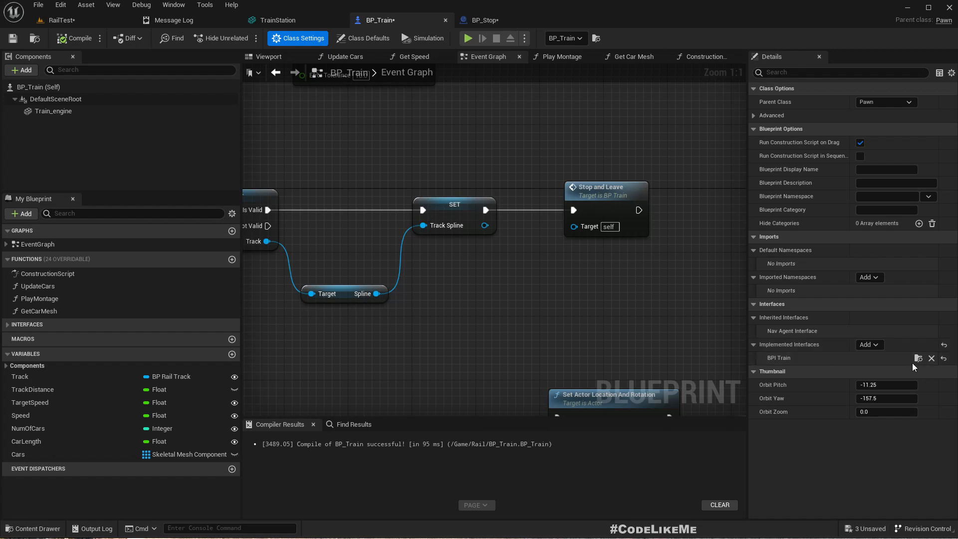
- Add a new function to the BPI_Train interface
left_click(590, 20)
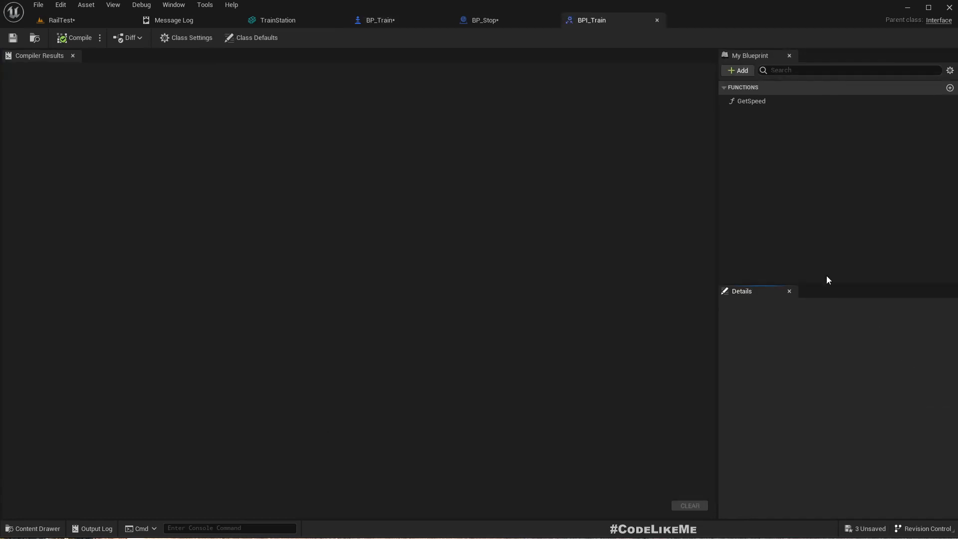
mouse_move(750, 150)
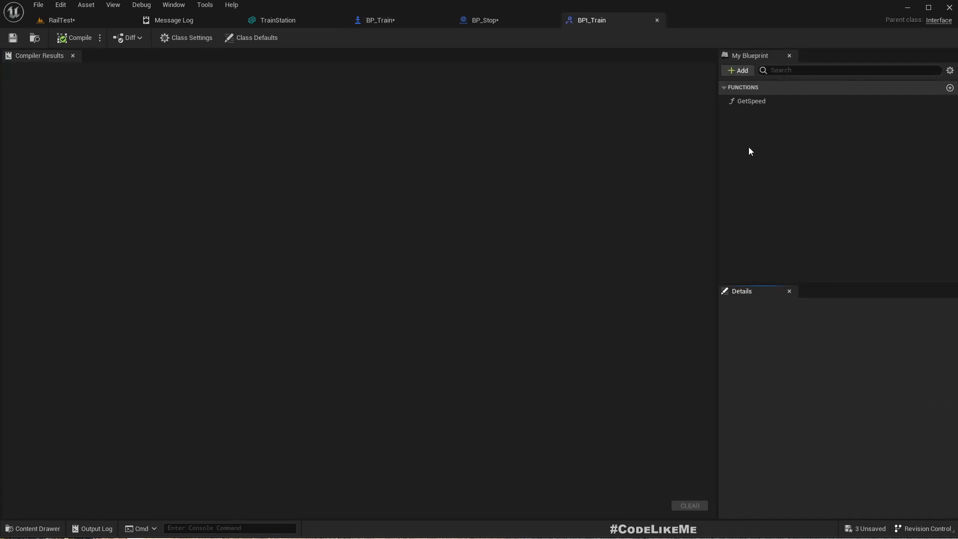
left_click(949, 87)
type("StopAnd")
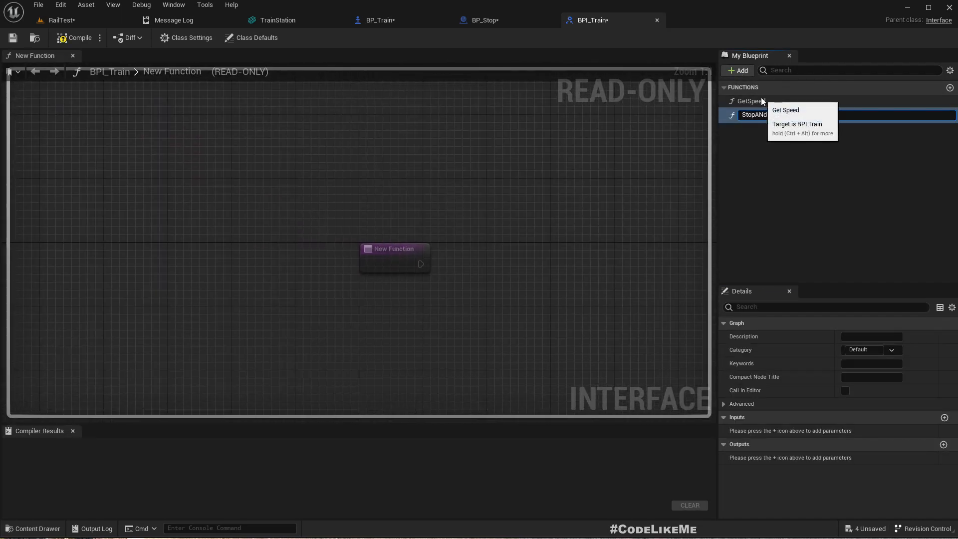
double_click(762, 115)
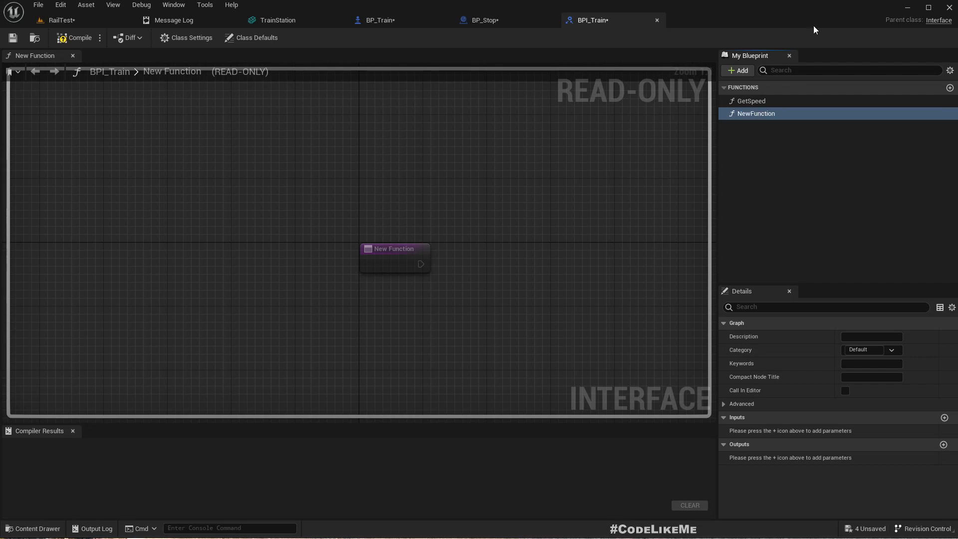
- Delete the old StopAndLeave custom event from BP_Train's event graph
left_click(378, 20)
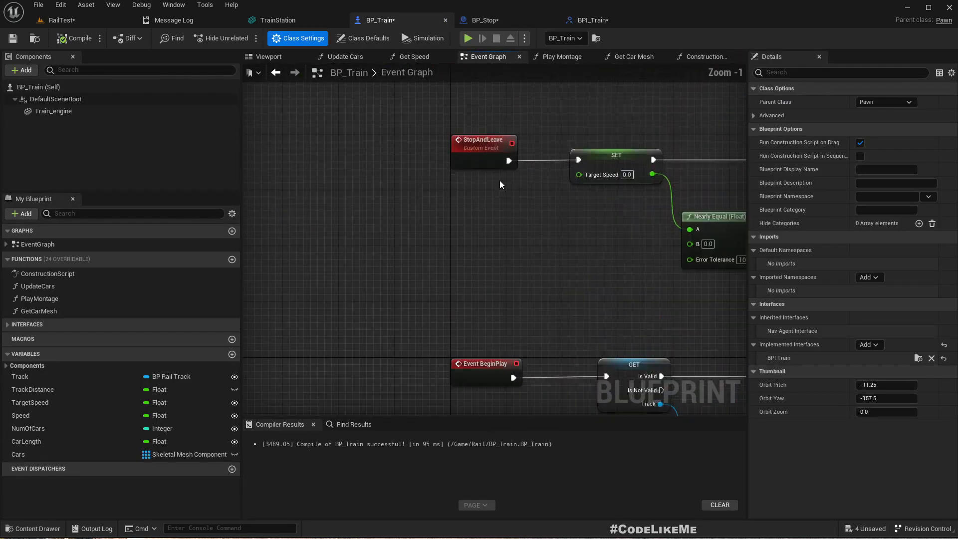
left_click(484, 143)
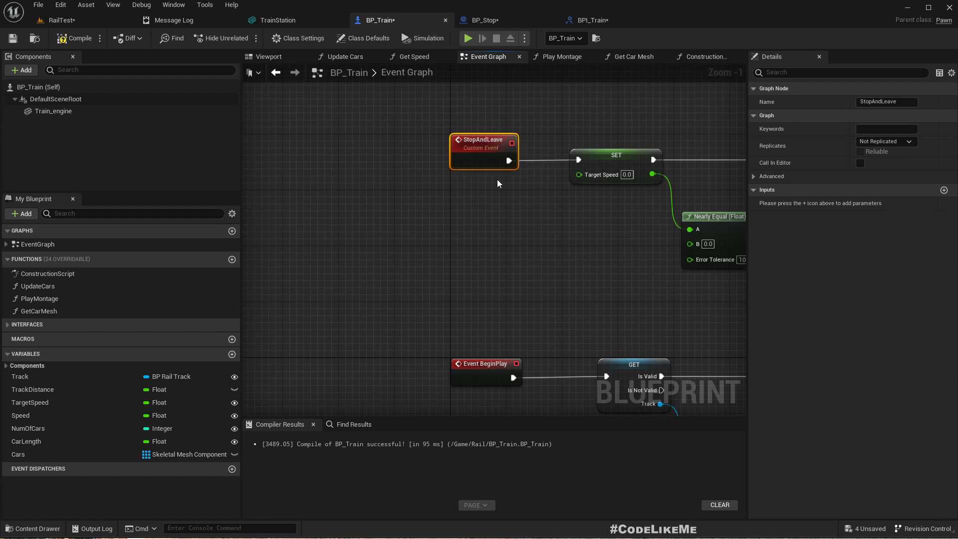
key("delete")
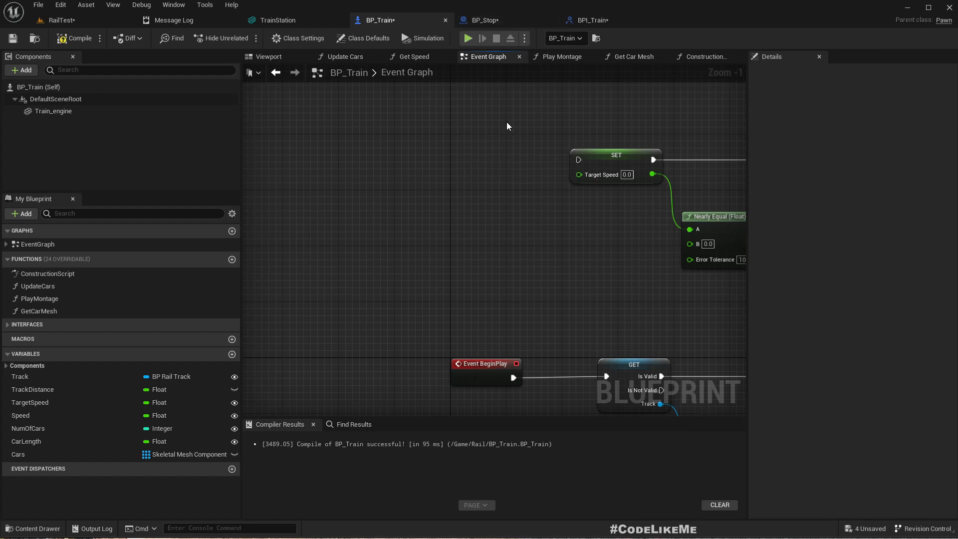
scroll("down", 3)
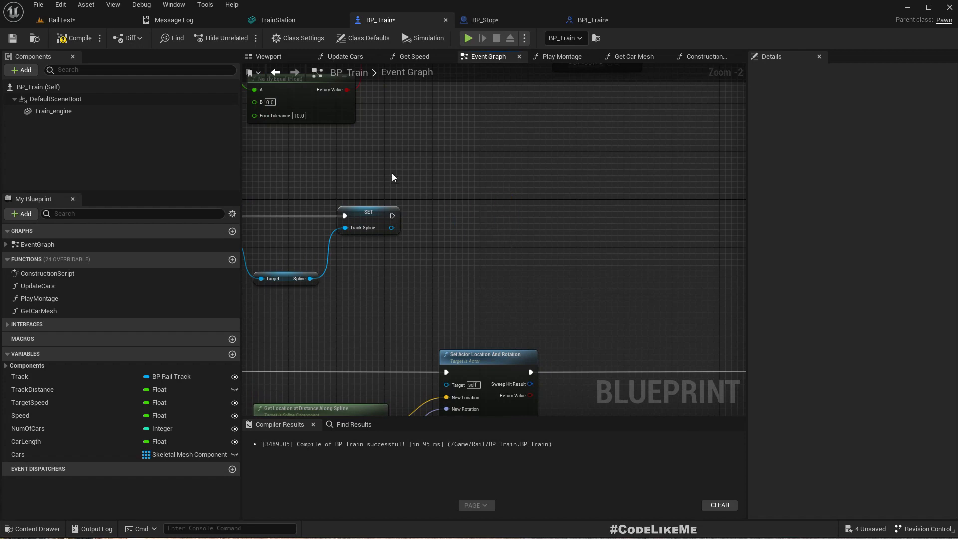
- Name the BPI_Train interface function StopAndLeave
left_click(588, 20)
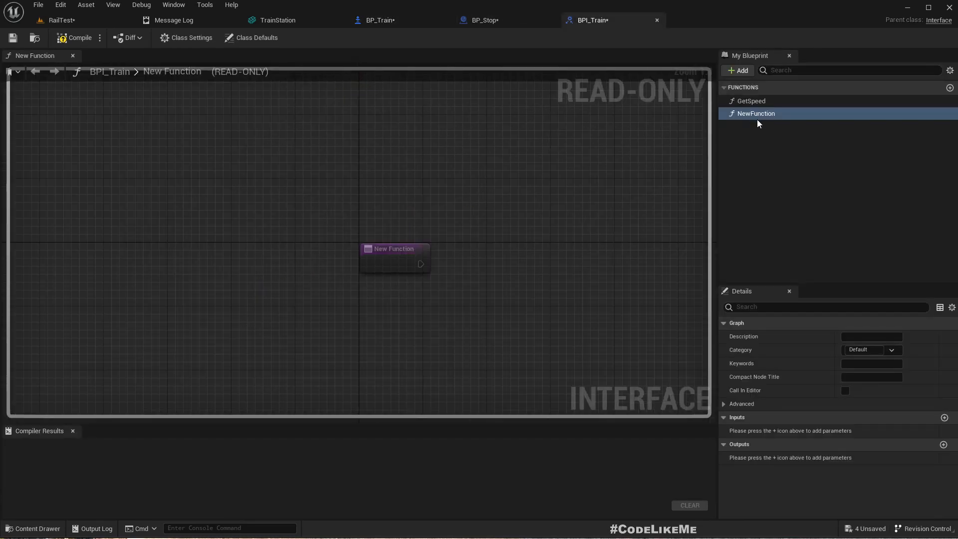
type("StopAndLeave")
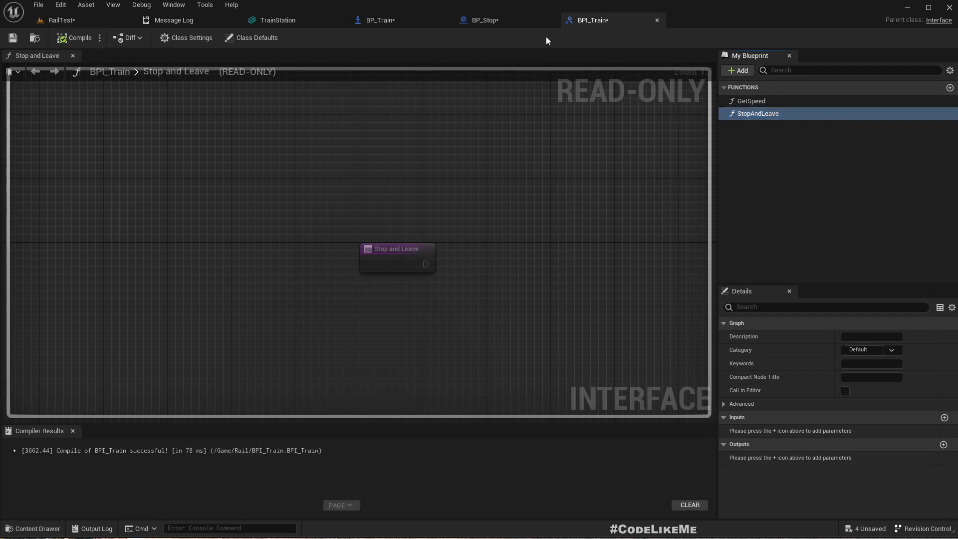
left_click(484, 20)
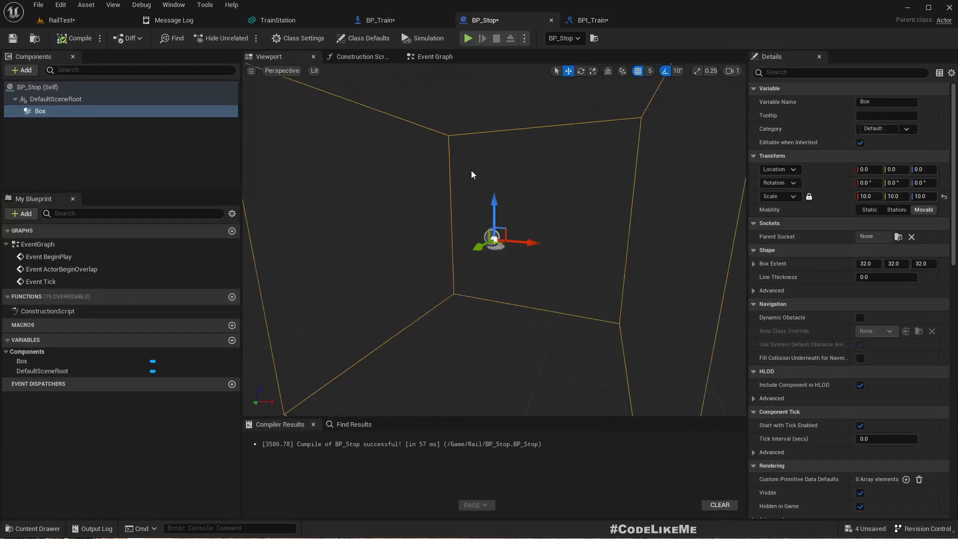
- Call the BPI Train Stop and Leave function right after SET Track Spline on BeginPlay
left_click(378, 20)
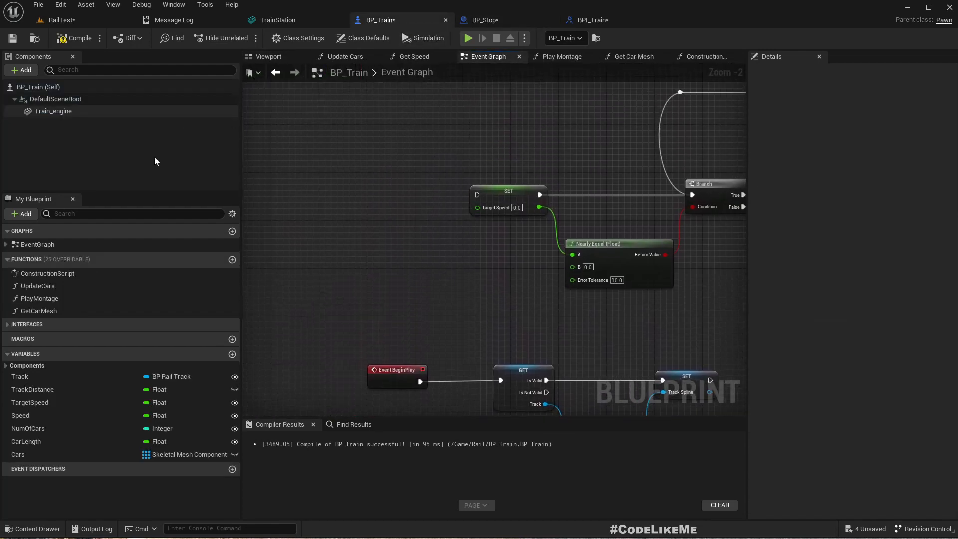
left_click(27, 324)
type("stopand")
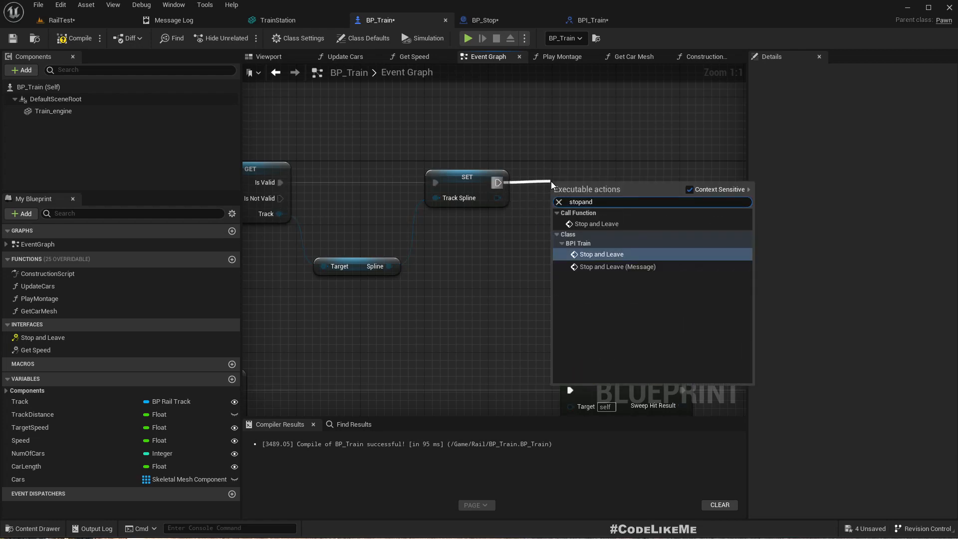
left_click(601, 254)
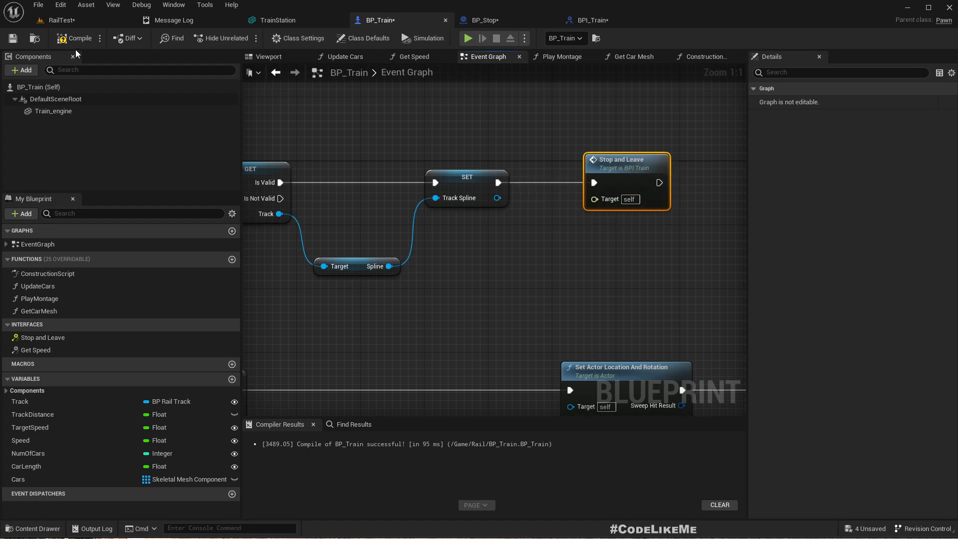
mouse_move(482, 20)
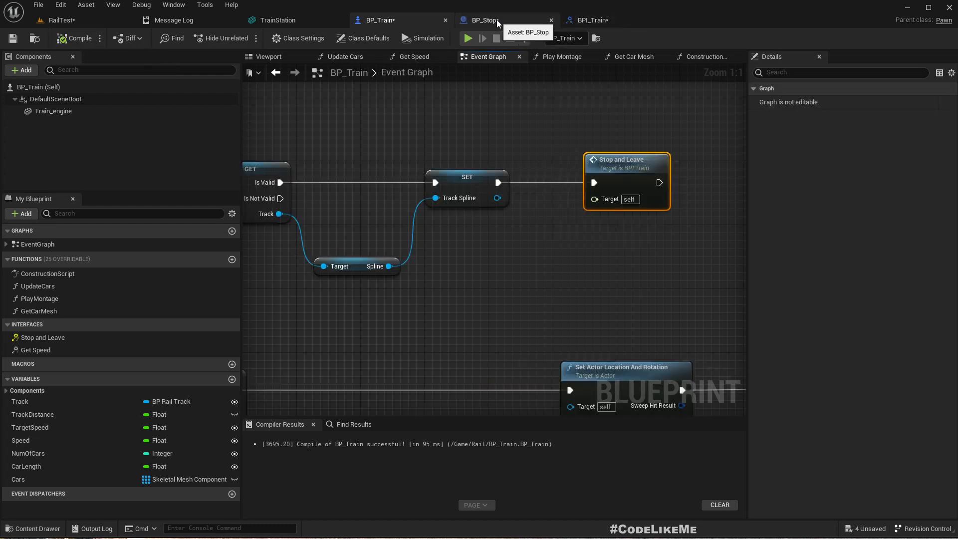
- In BP_Stop, add a Box begin-overlap event calling Stop and Leave on Other Actor
left_click(485, 20)
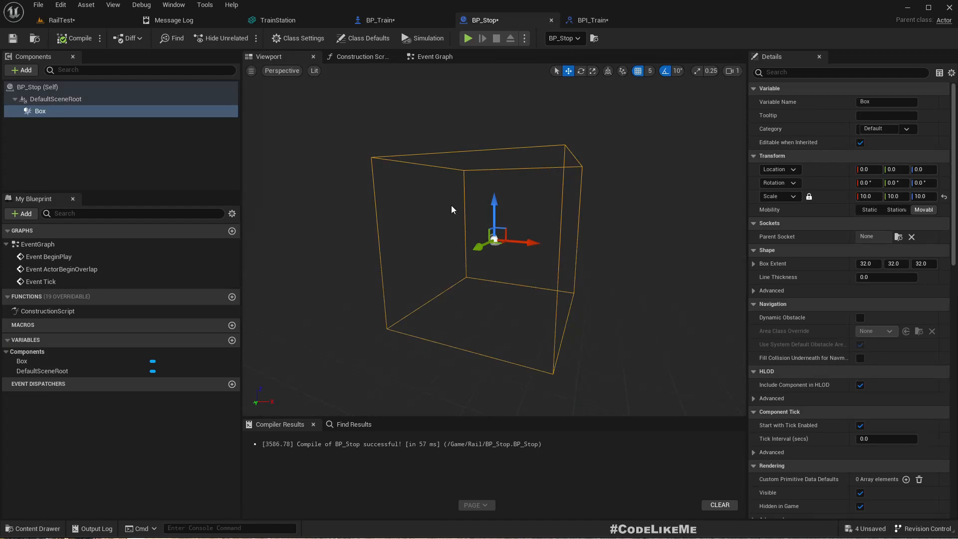
scroll("down", 3)
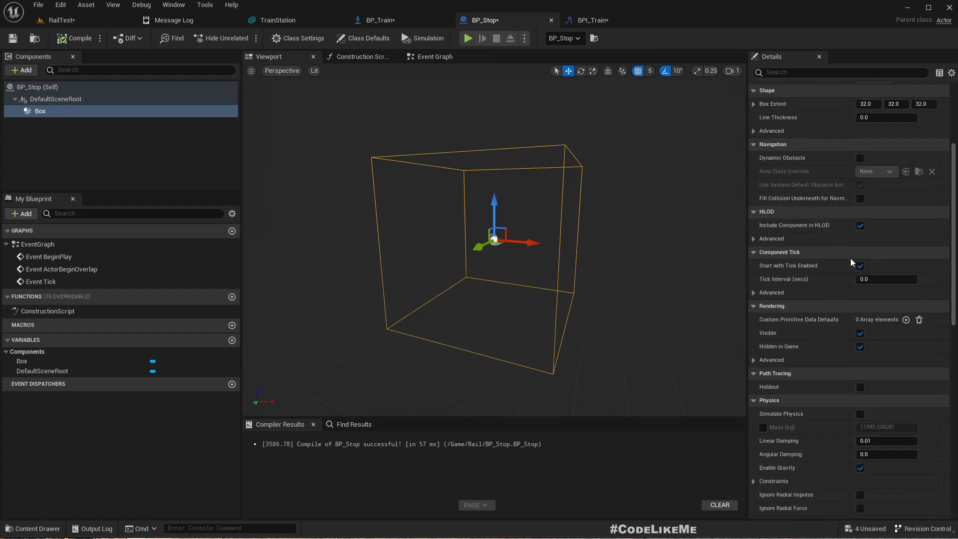
scroll("down", 3)
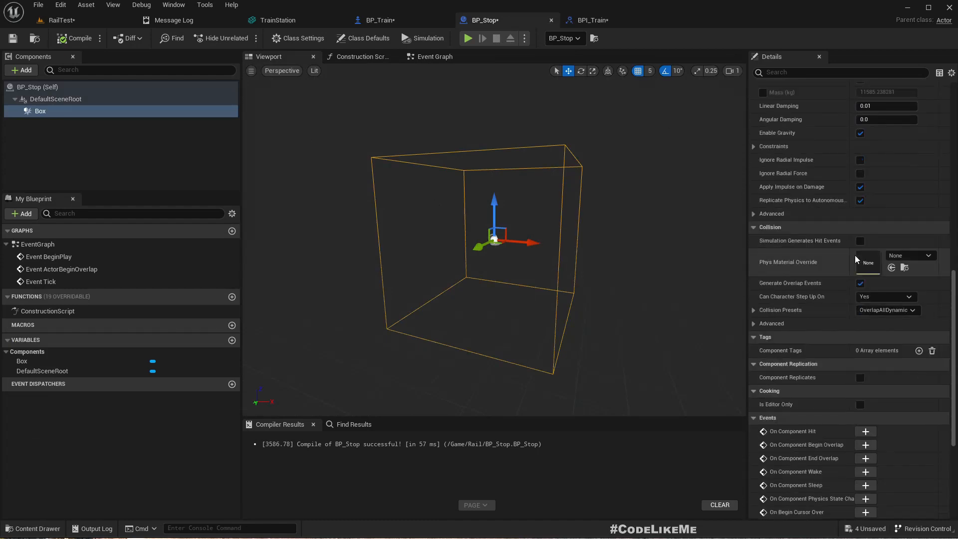
scroll("down", 3)
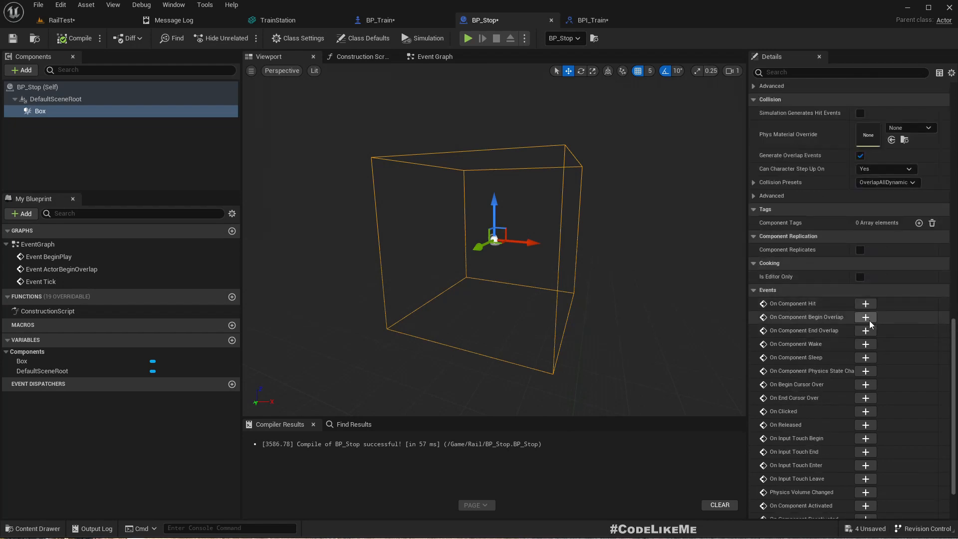
left_click(865, 316)
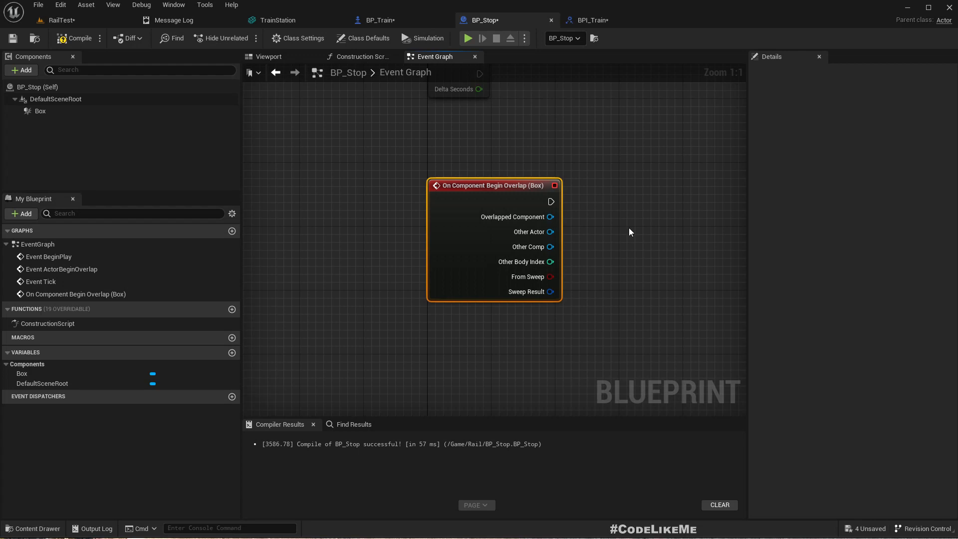
mouse_move(547, 217)
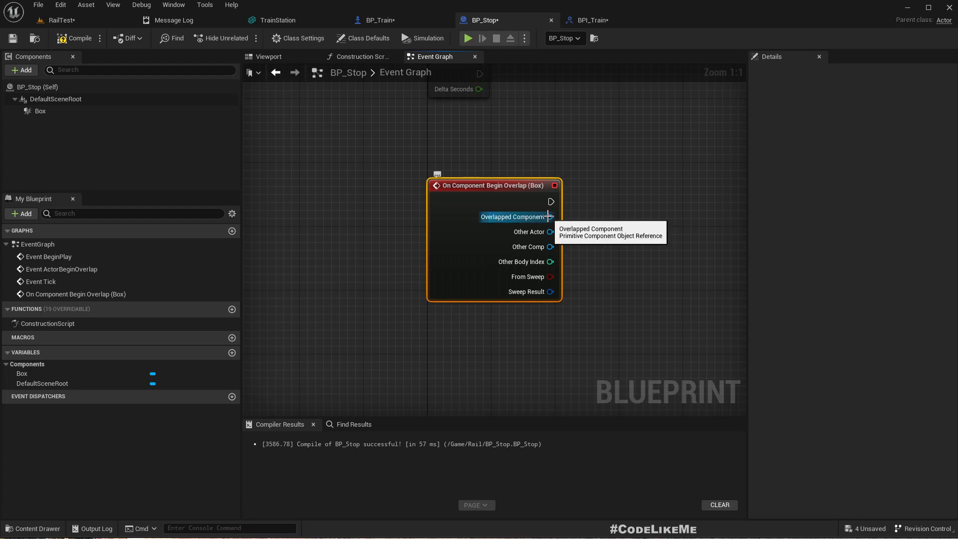
left_click_drag(551, 231, 632, 247)
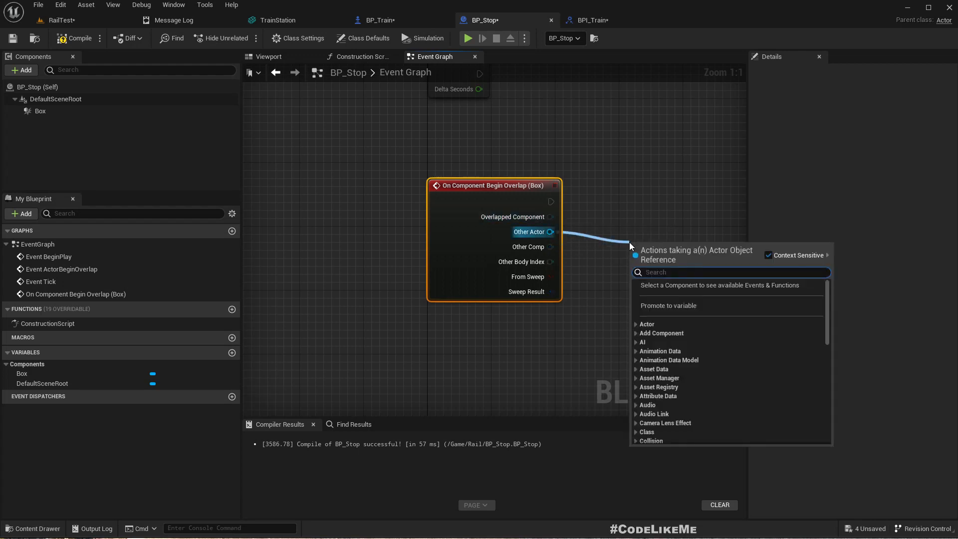
left_click(666, 240)
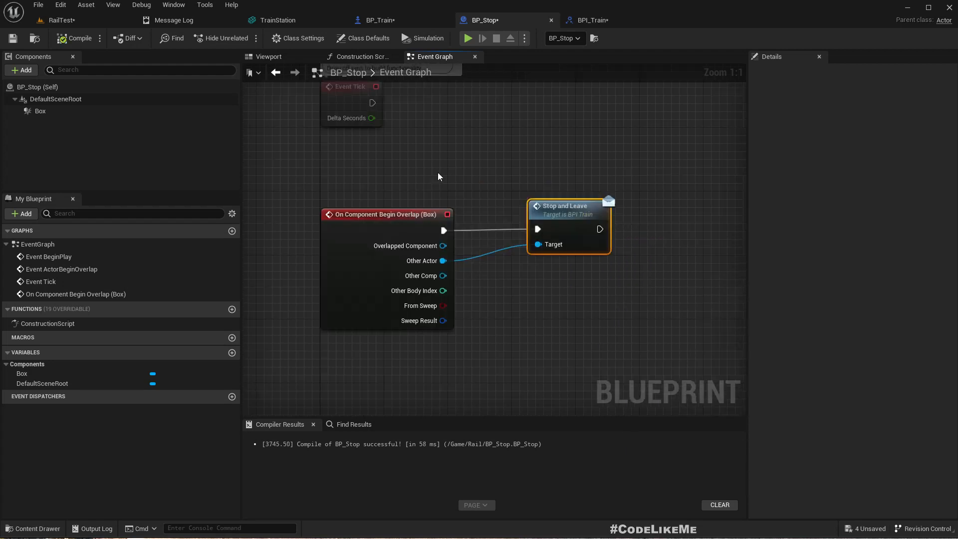
mouse_move(562, 207)
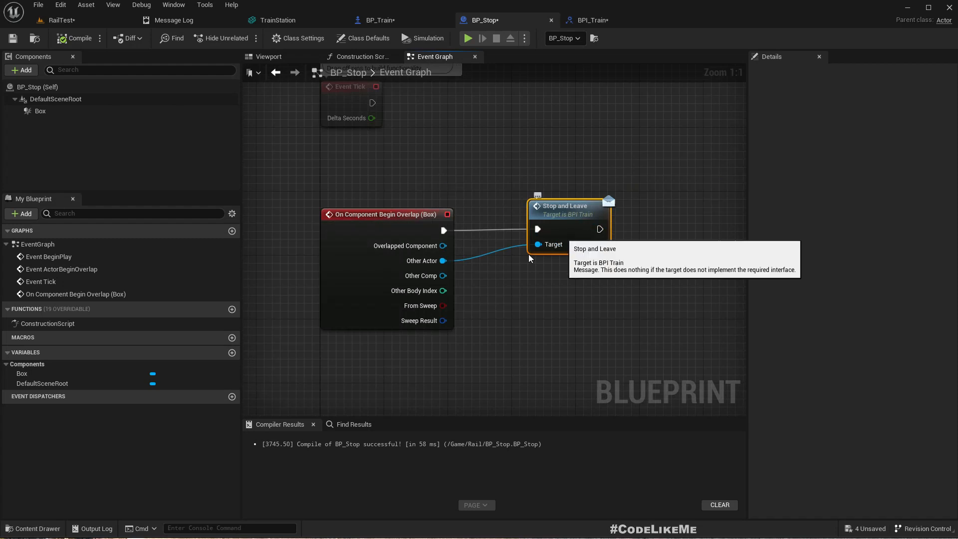
mouse_move(59, 19)
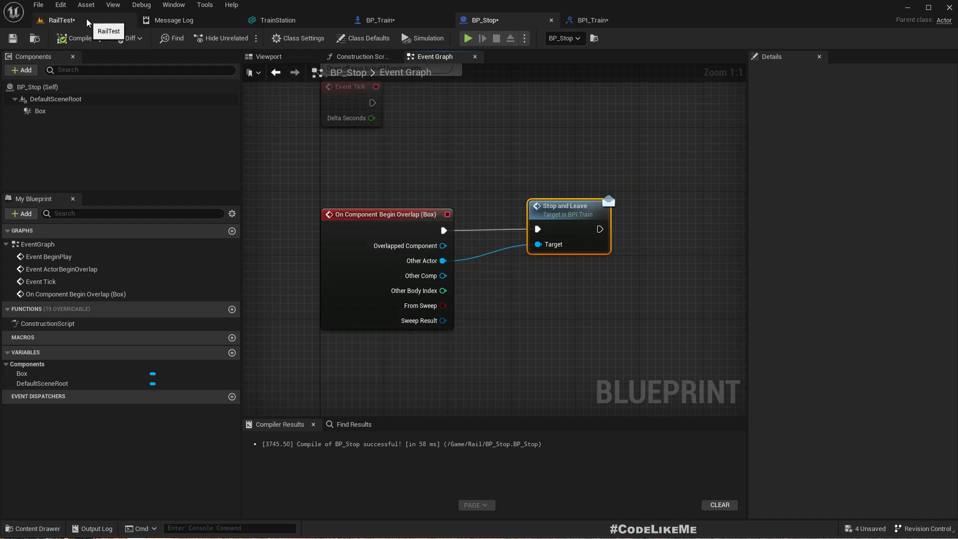
- In BP_Train, connect the Speed variable to the Nearly Equal node's A pin
left_click(379, 20)
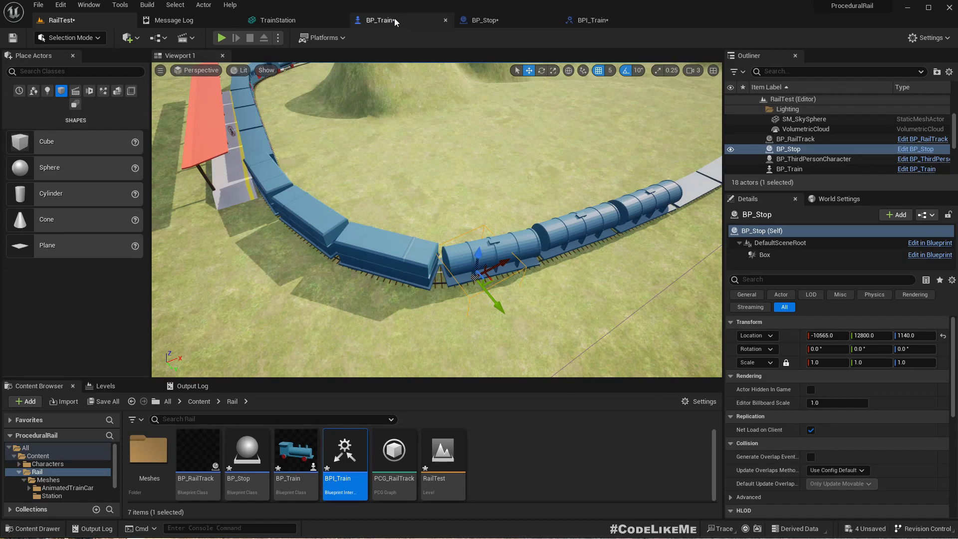
left_click(377, 20)
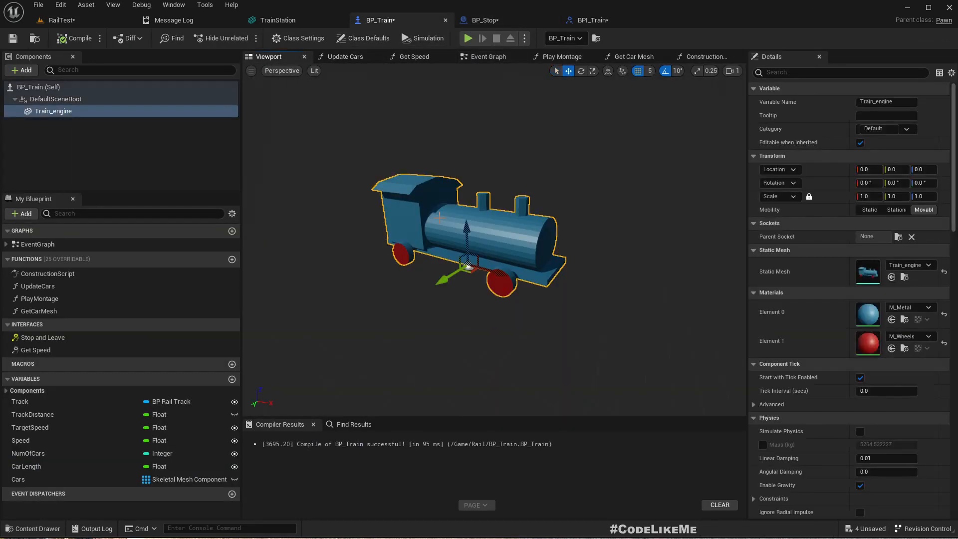
scroll("down", 3)
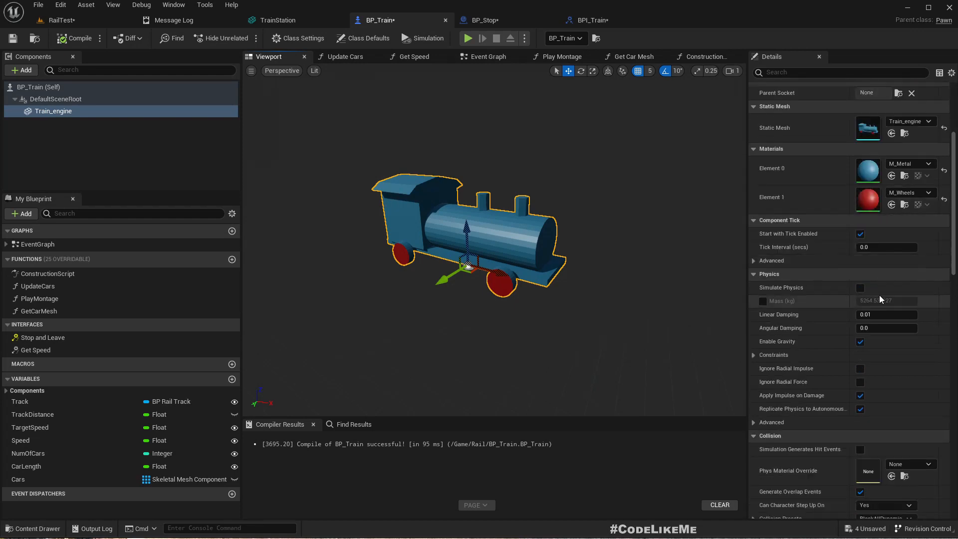
scroll("down", 3)
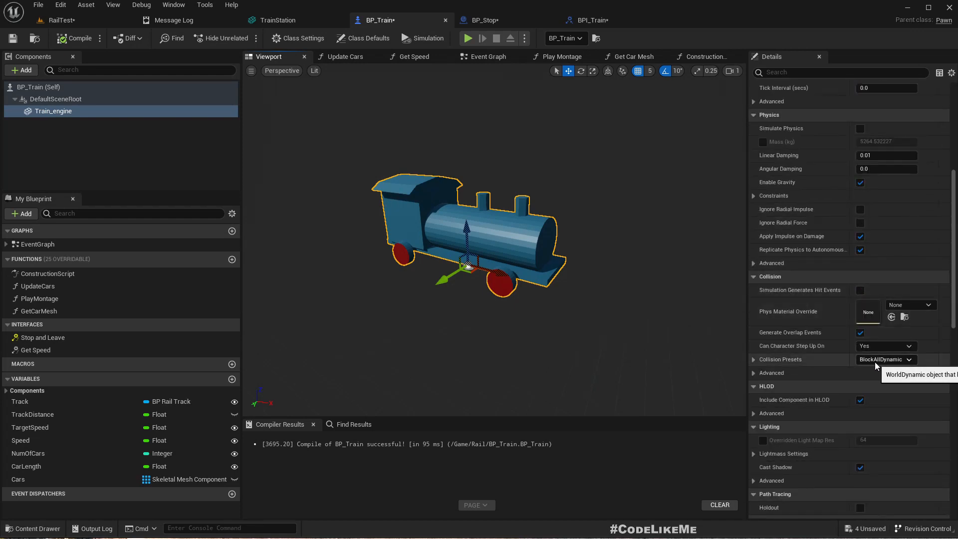
left_click(486, 57)
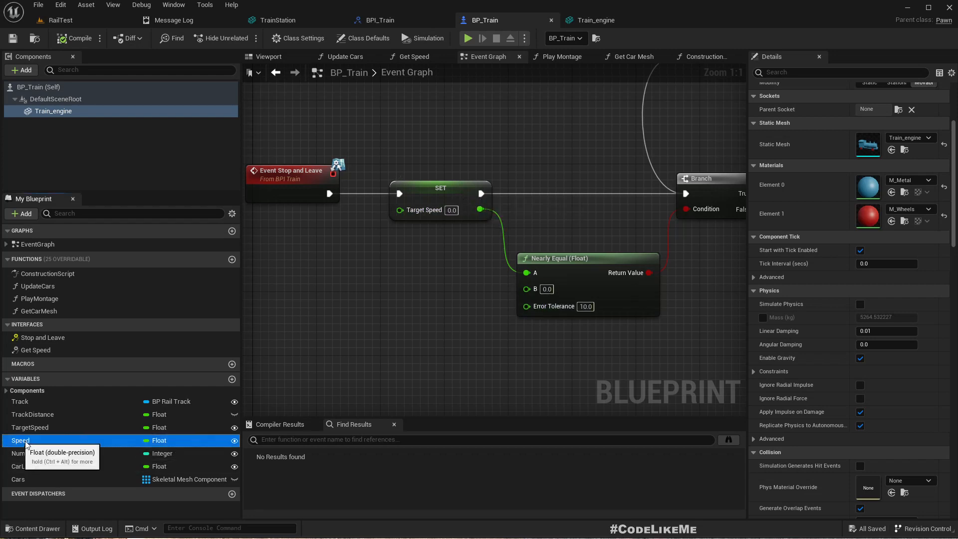
left_click_drag(20, 439, 453, 269)
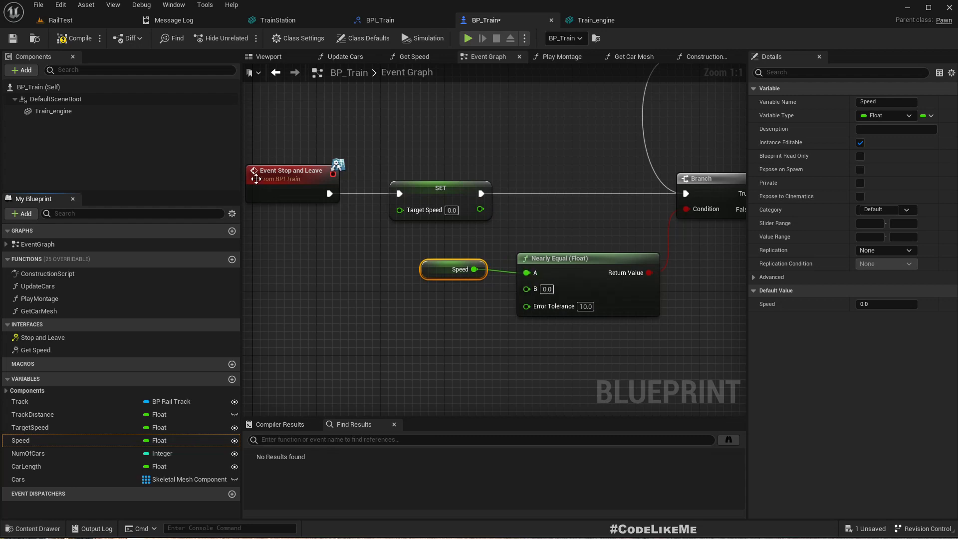
left_click(76, 38)
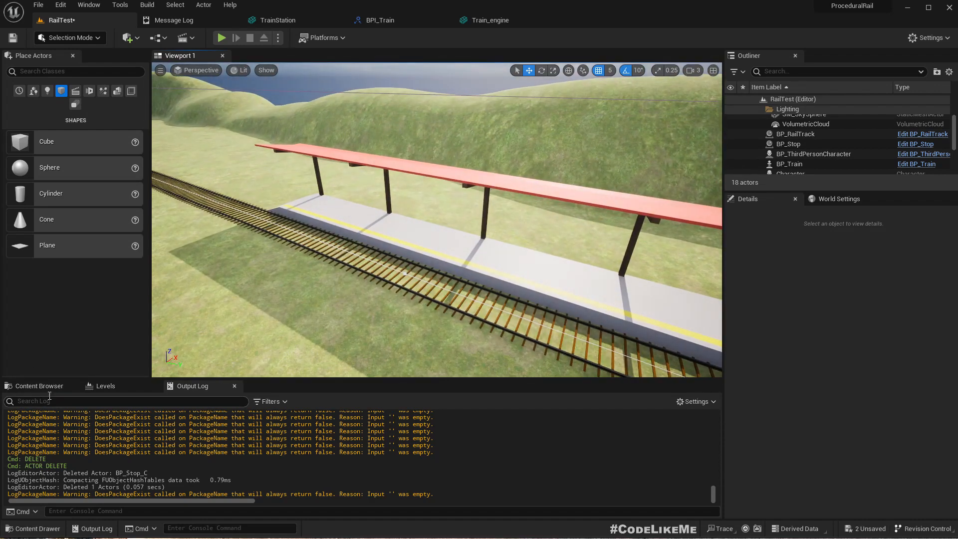
- Show the project's Rail assets in the Content Browser
left_click(36, 386)
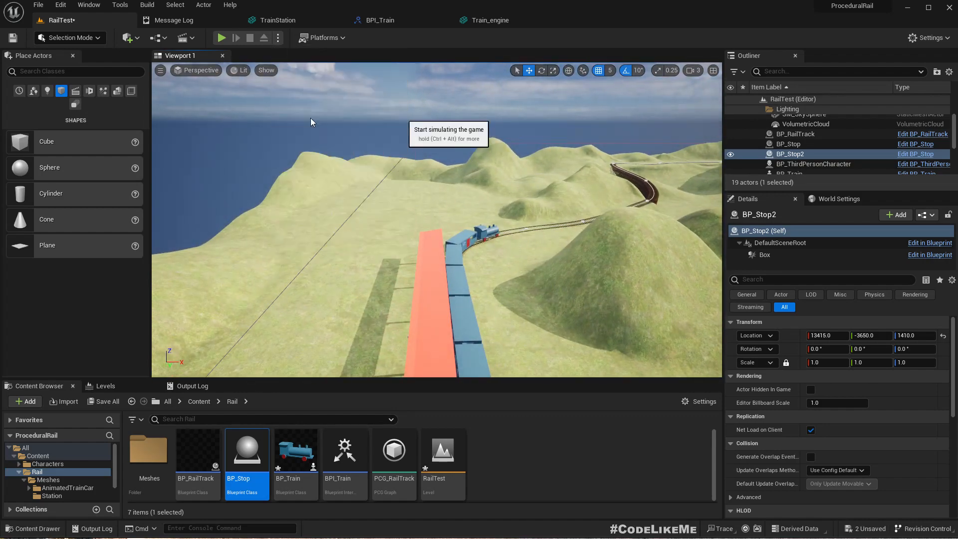
- Simulate the RailTest level with the viewport full-screen to watch the train
left_click(221, 37)
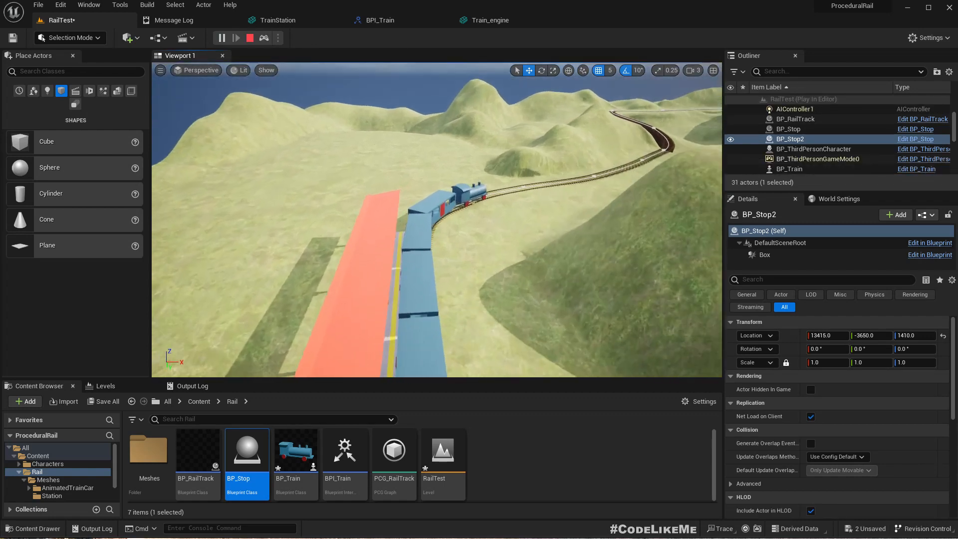
key("F11")
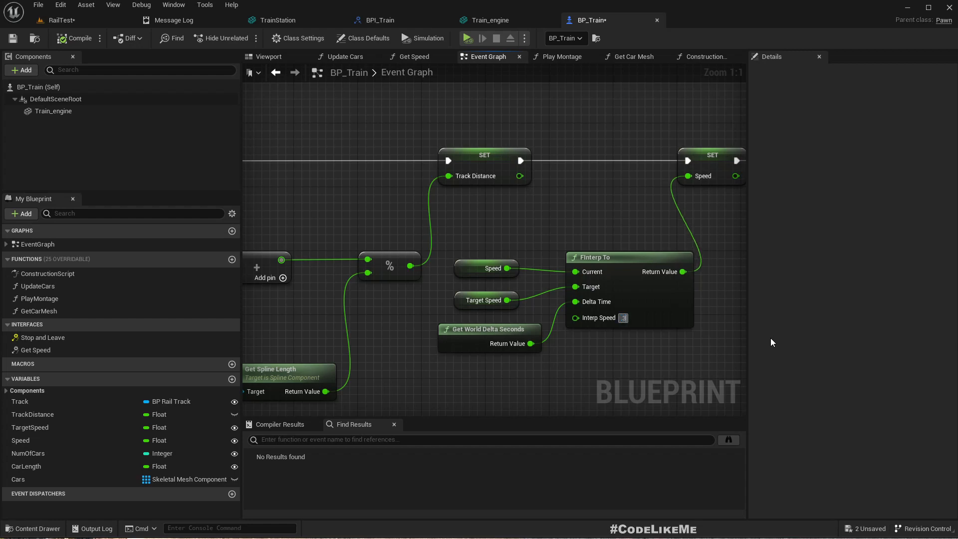
- Enter 0.3 as the FInterp To node's Interp Speed
type("0.3")
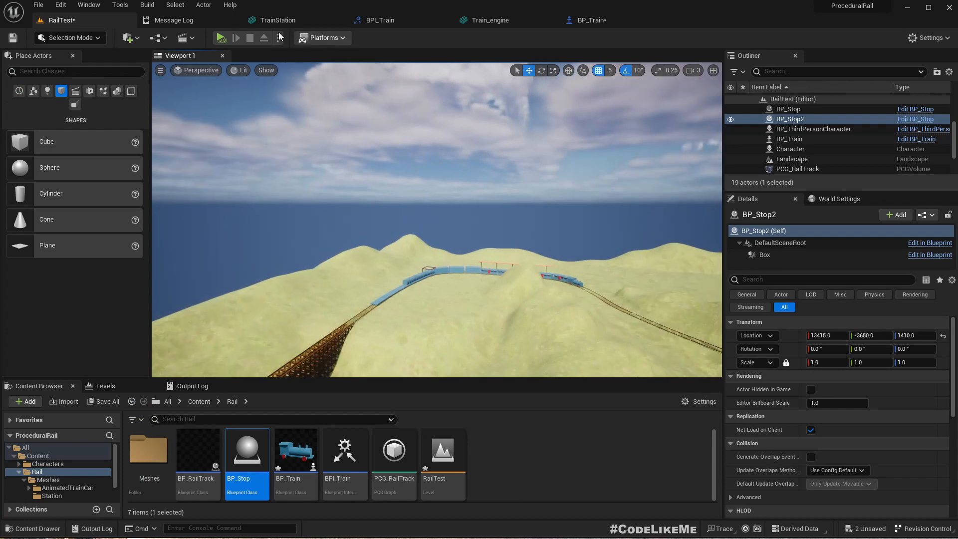
- Position BP_Stop2 on the track by the platform and play-test in the viewport
left_click(277, 37)
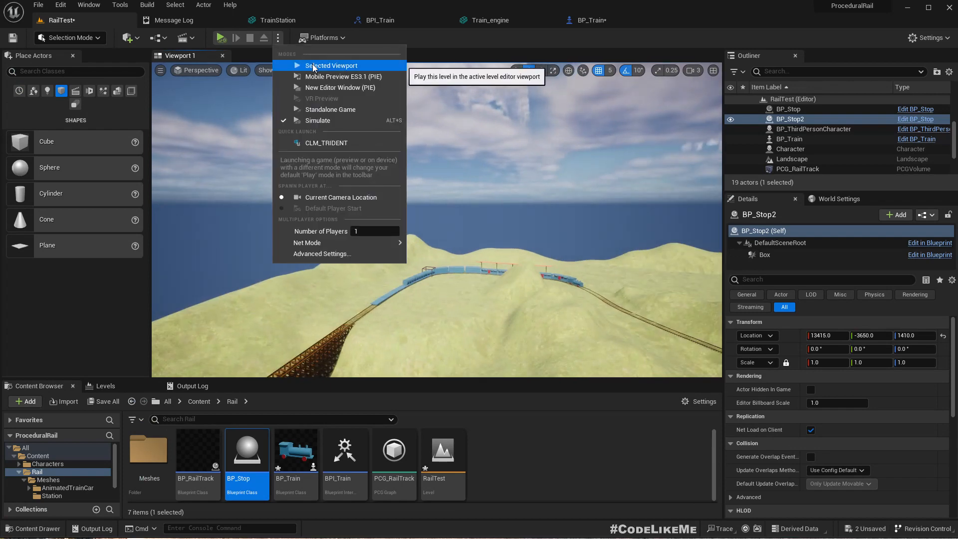
left_click(330, 66)
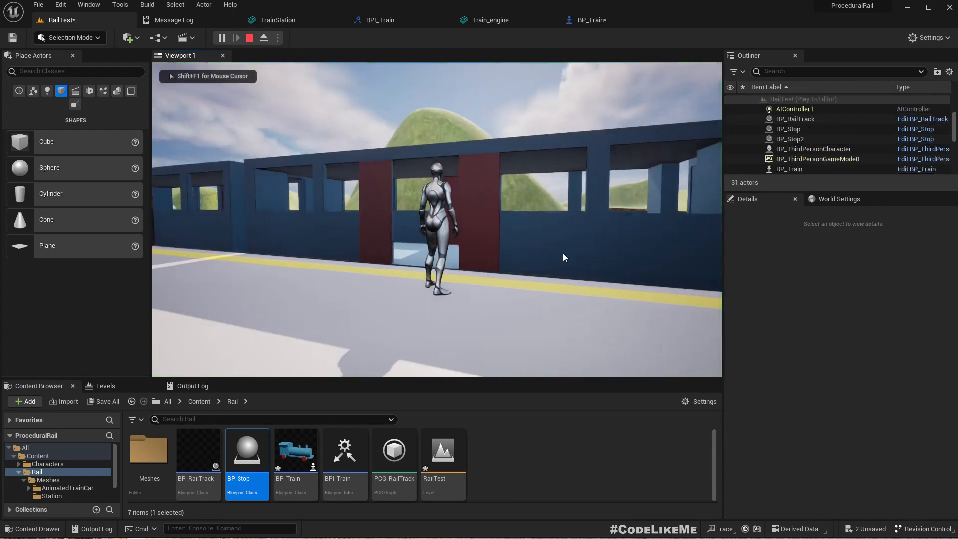
left_click(250, 37)
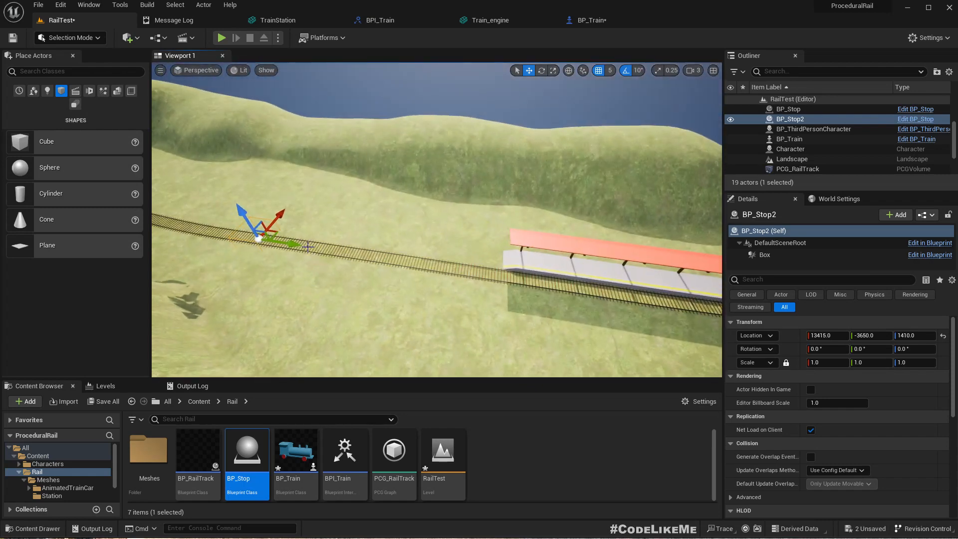
left_click_drag(259, 235, 428, 257)
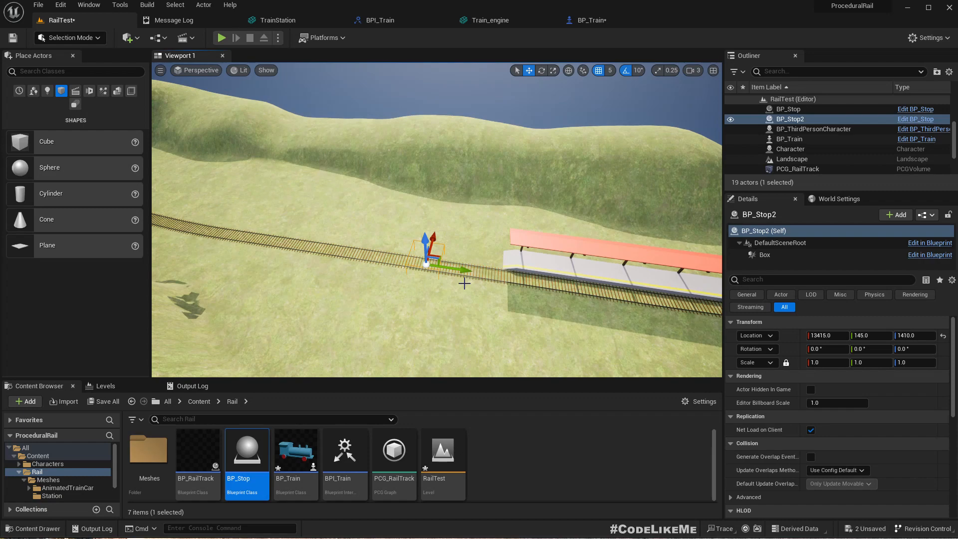
left_click(221, 38)
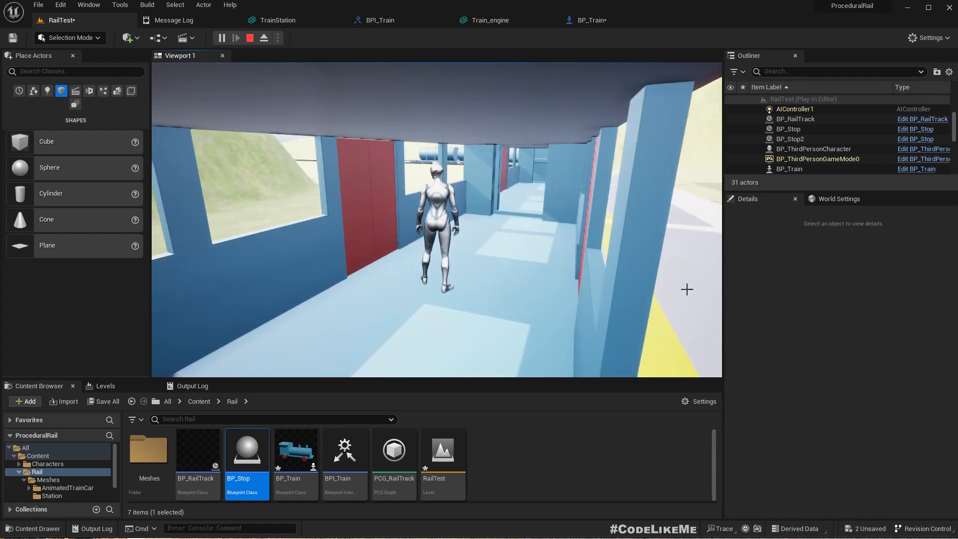
left_click(250, 38)
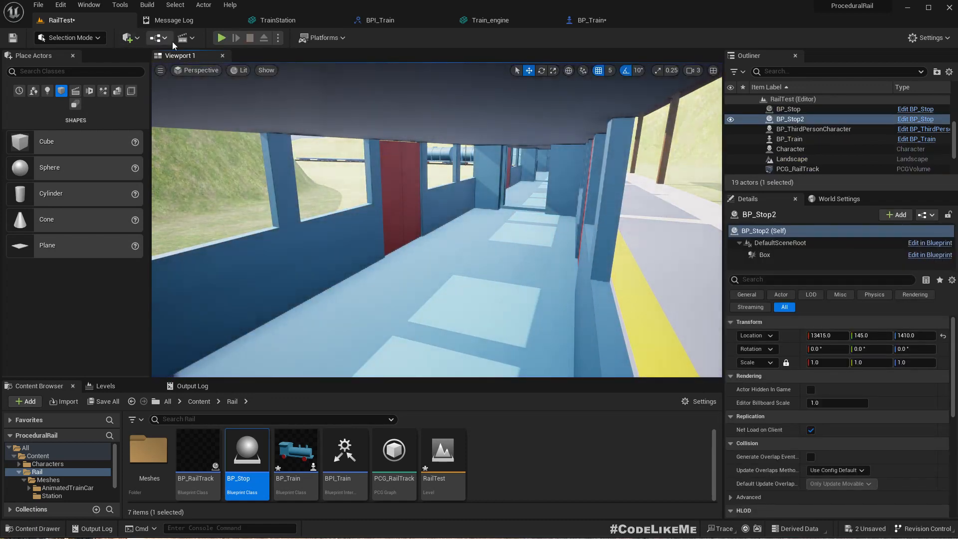
- Open the RailTest Level Blueprint and add a Num 2 key event
left_click(177, 38)
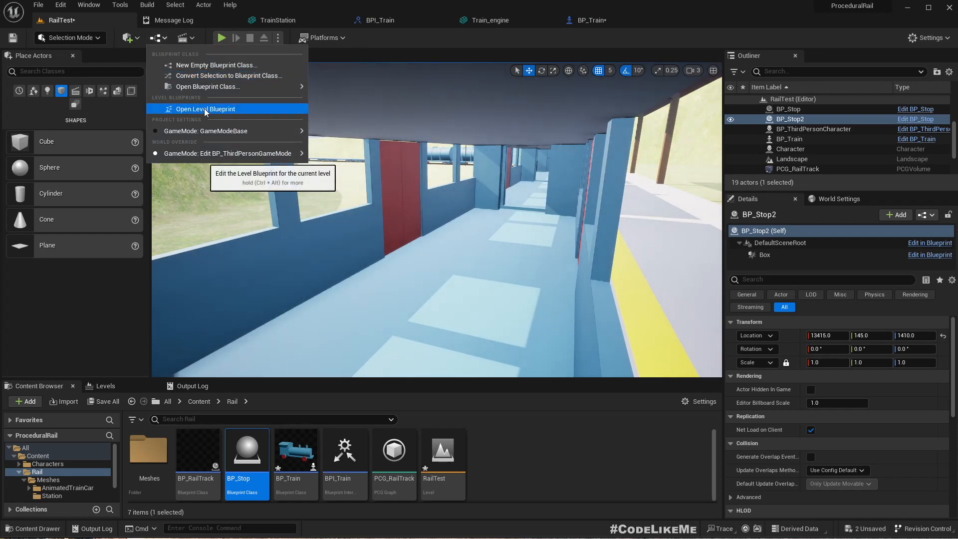
left_click(205, 109)
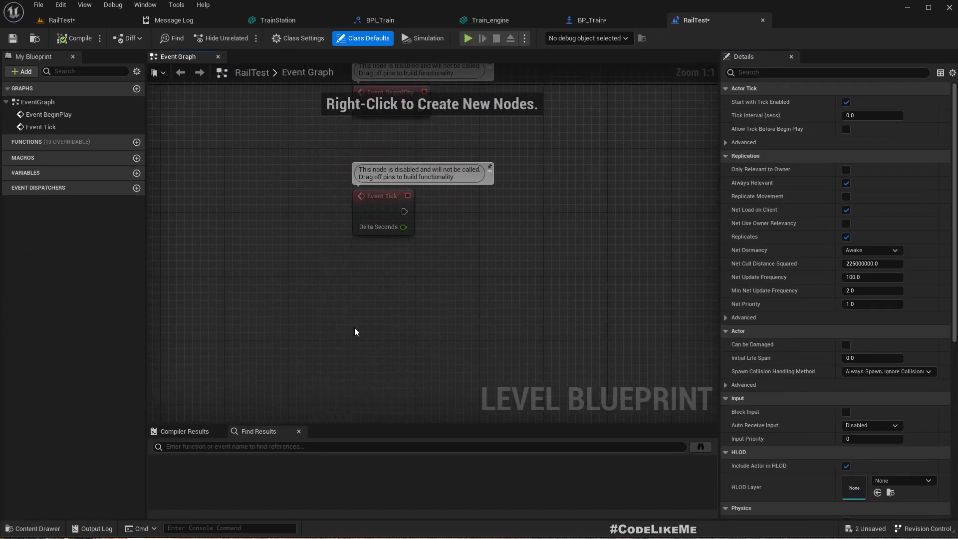
right_click(355, 331)
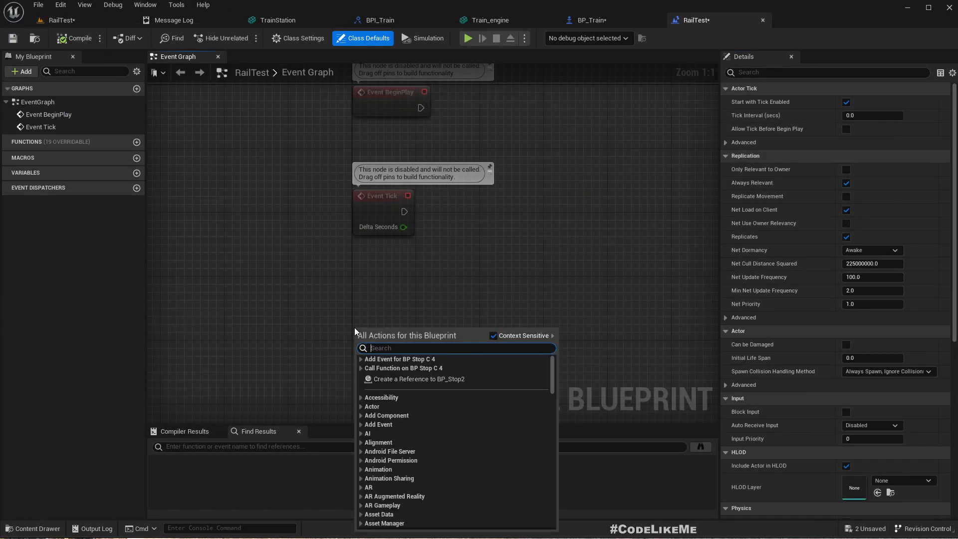
type("num")
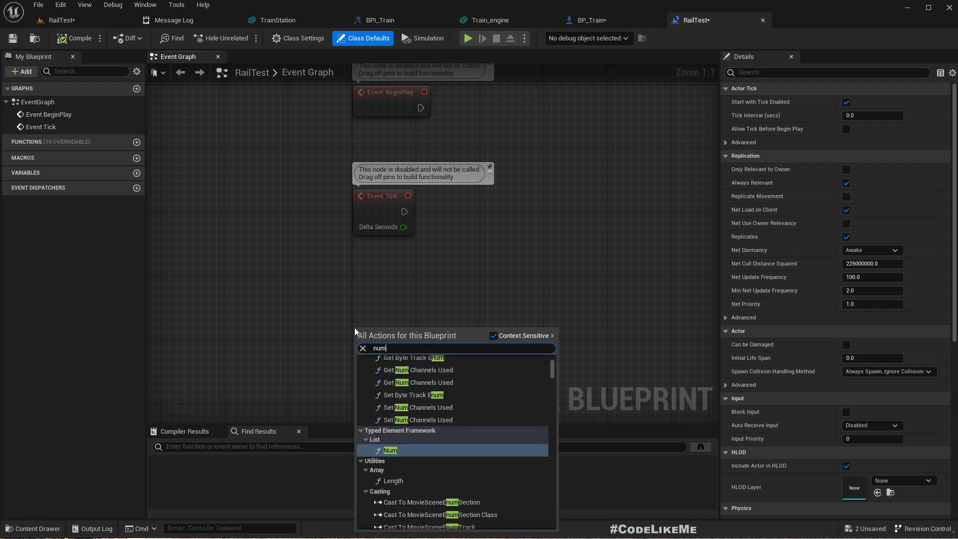
left_click(389, 450)
type("f")
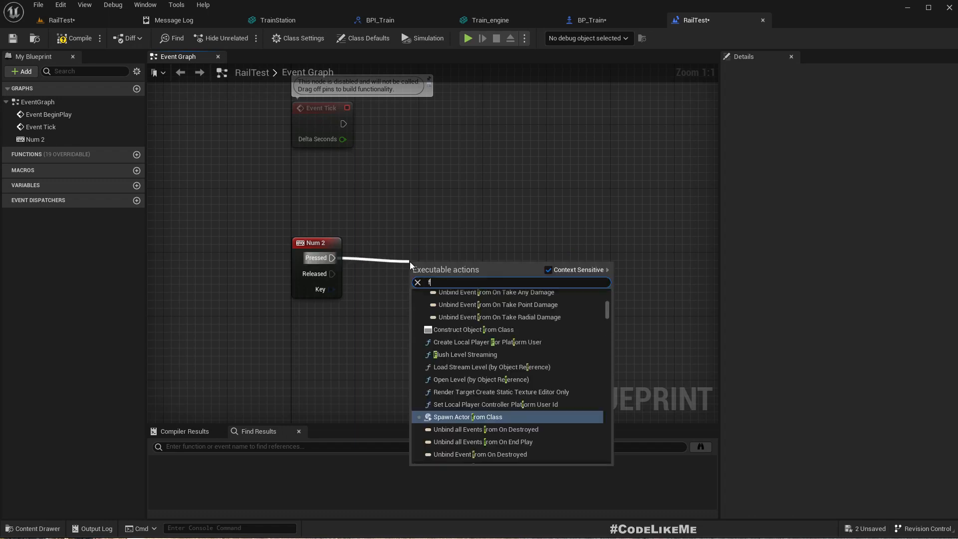
- Add a Flip Flop and Set Global Time Dilation at 4, plus a copied node below
type("lipf")
type("set globalt")
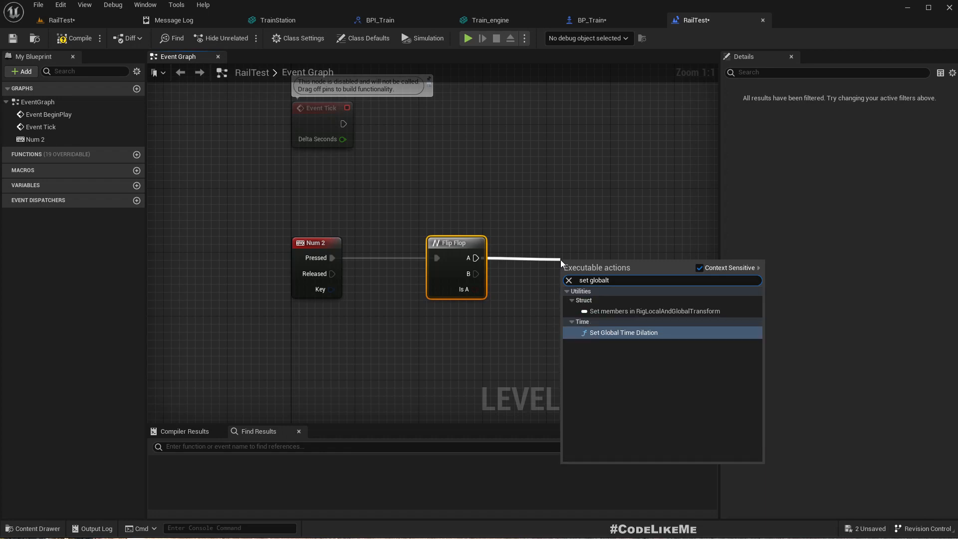
left_click(623, 333)
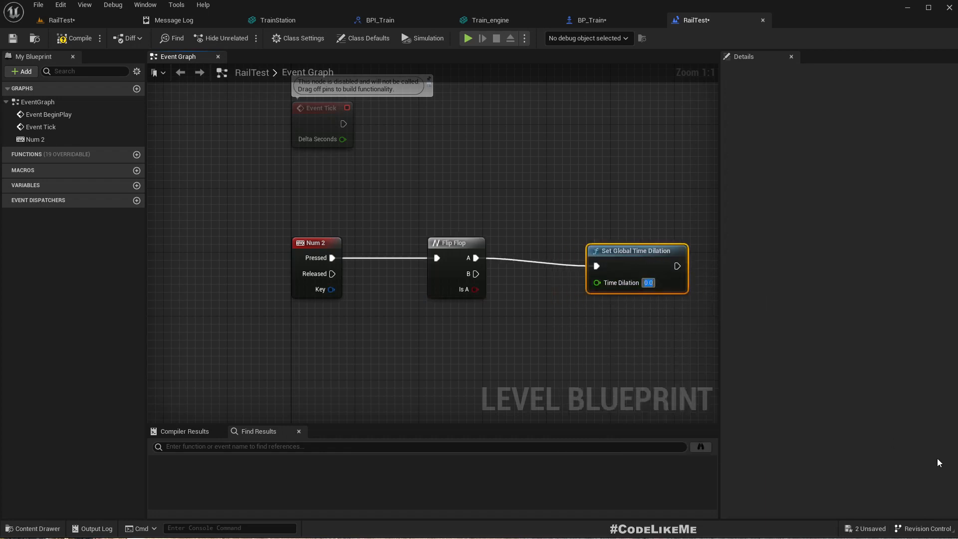
type("3.0")
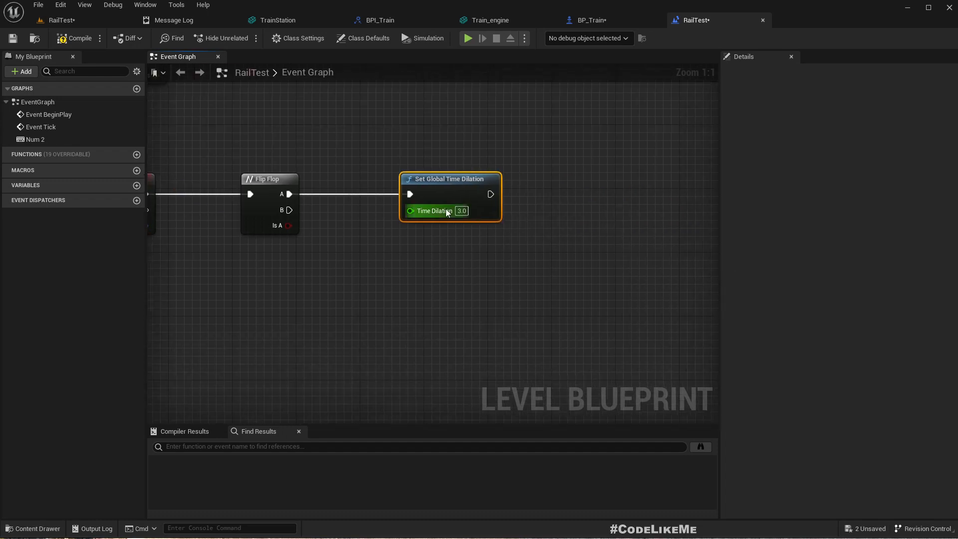
type("4")
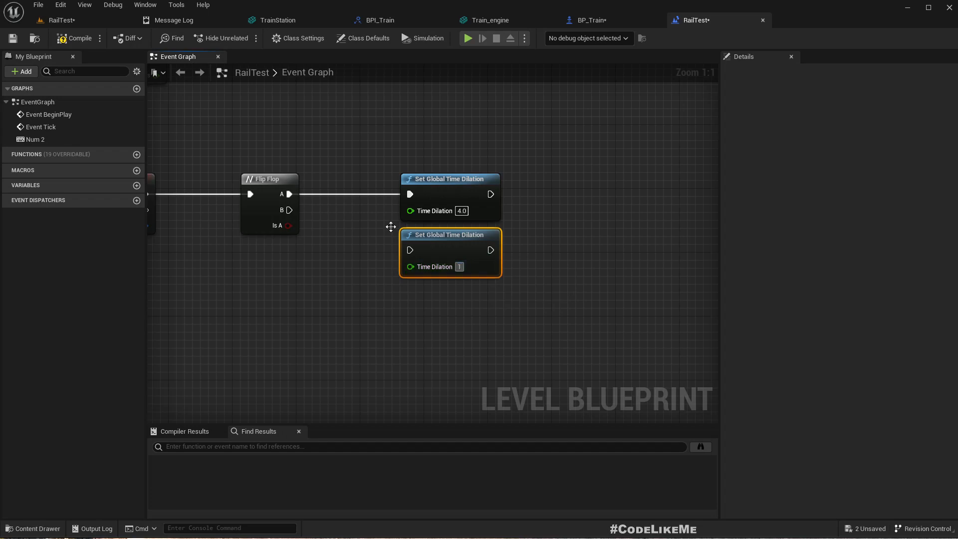
left_click_drag(290, 210, 410, 250)
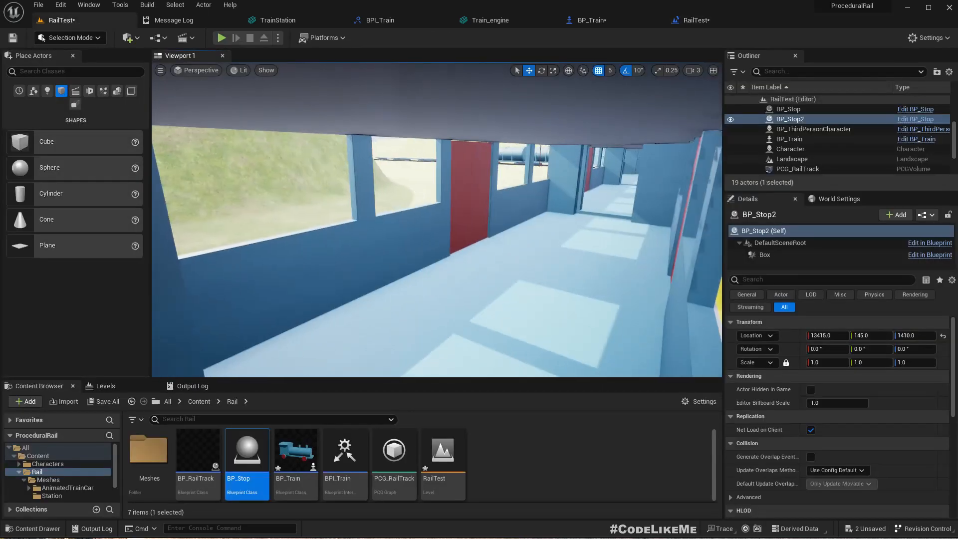
left_click(221, 38)
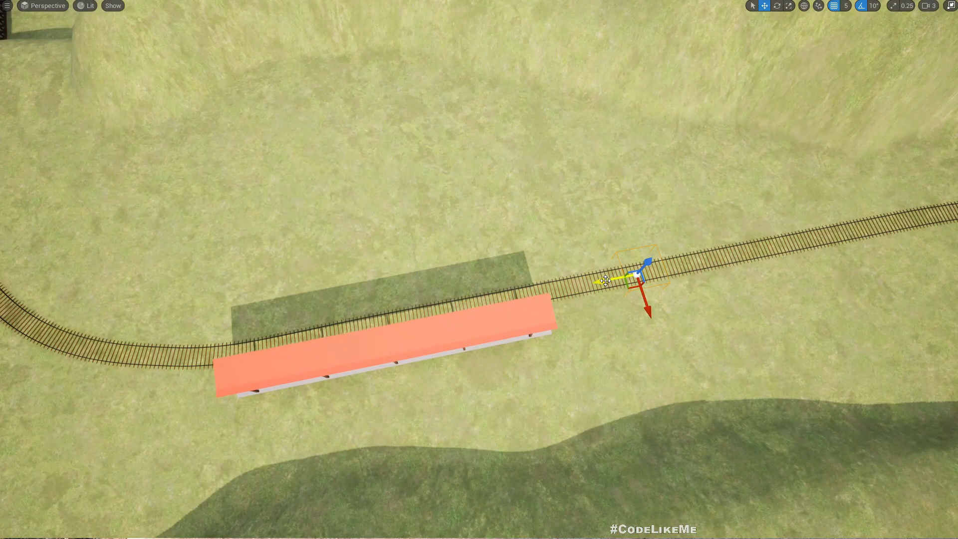
- Swing the viewport to follow the train arriving at the platform
left_click_drag(629, 278, 321, 330)
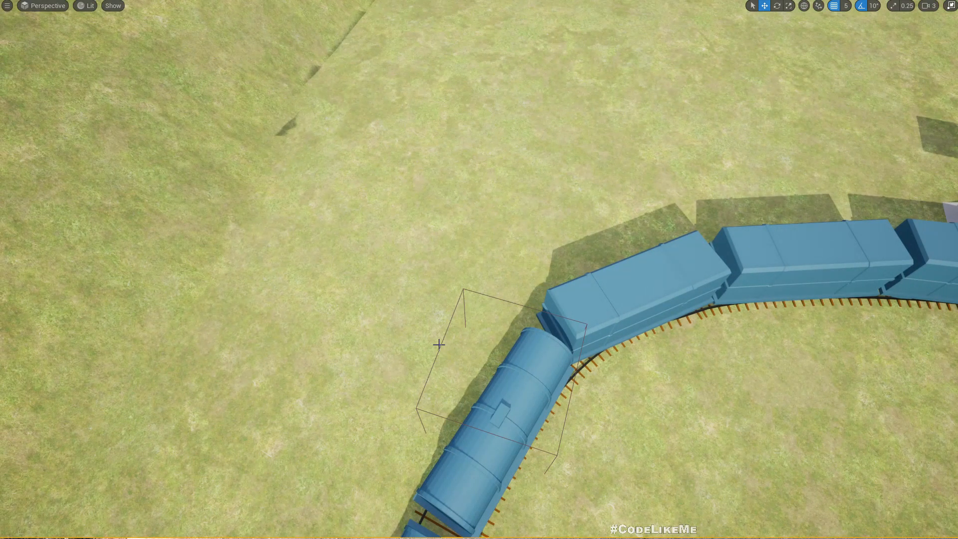
left_click(500, 378)
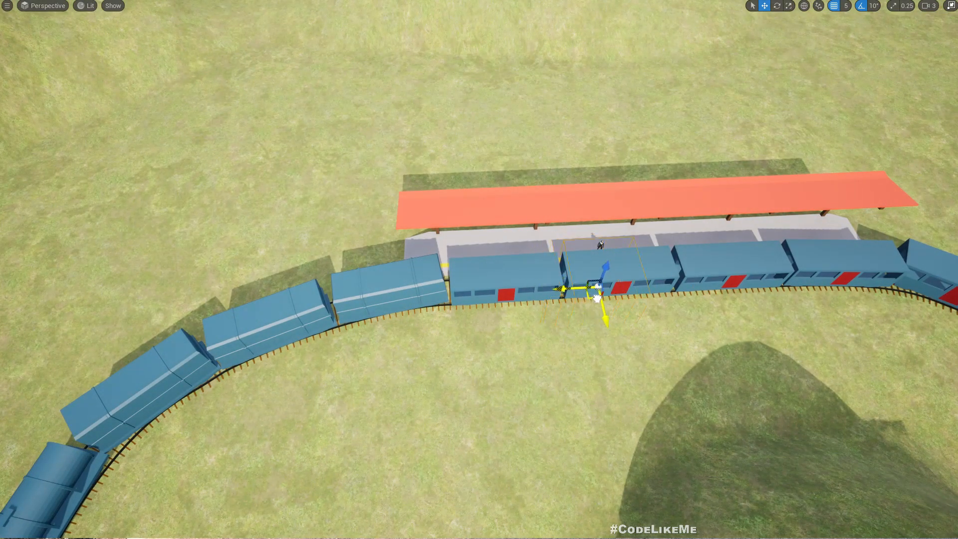
left_click_drag(589, 288, 635, 294)
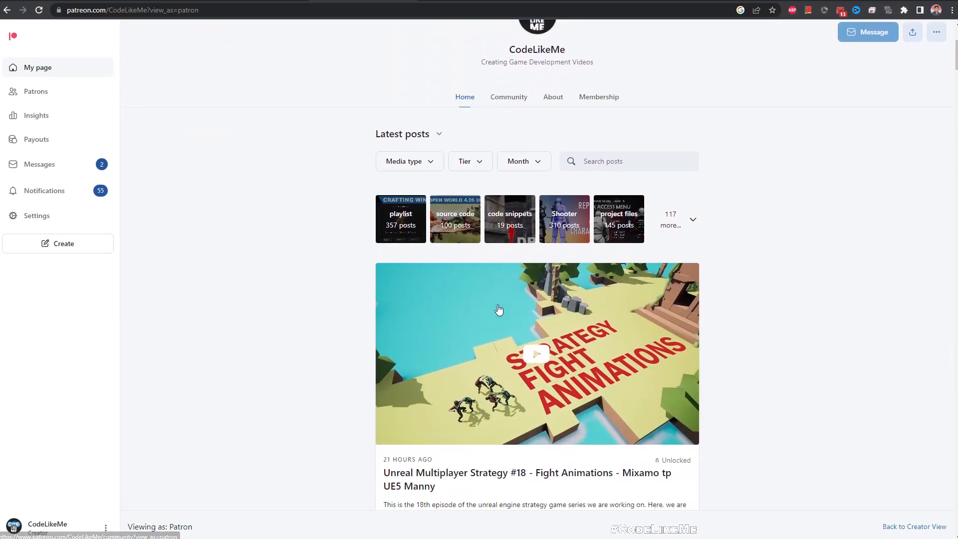
scroll("down", 3)
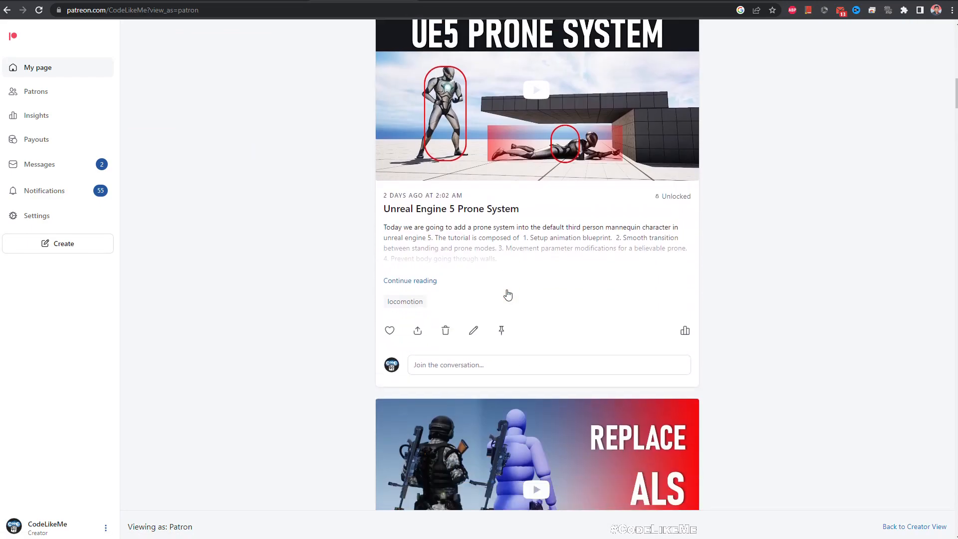
scroll("down", 3)
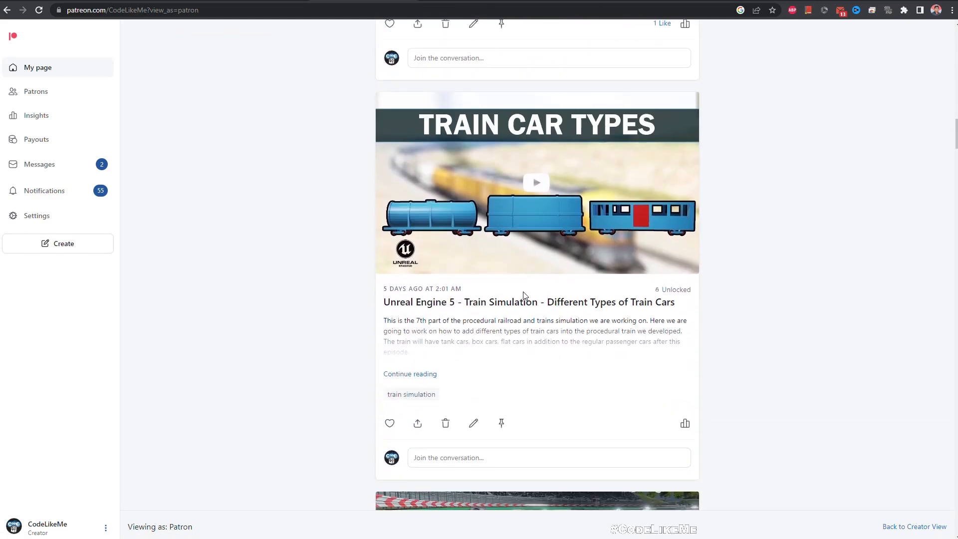
scroll("down", 3)
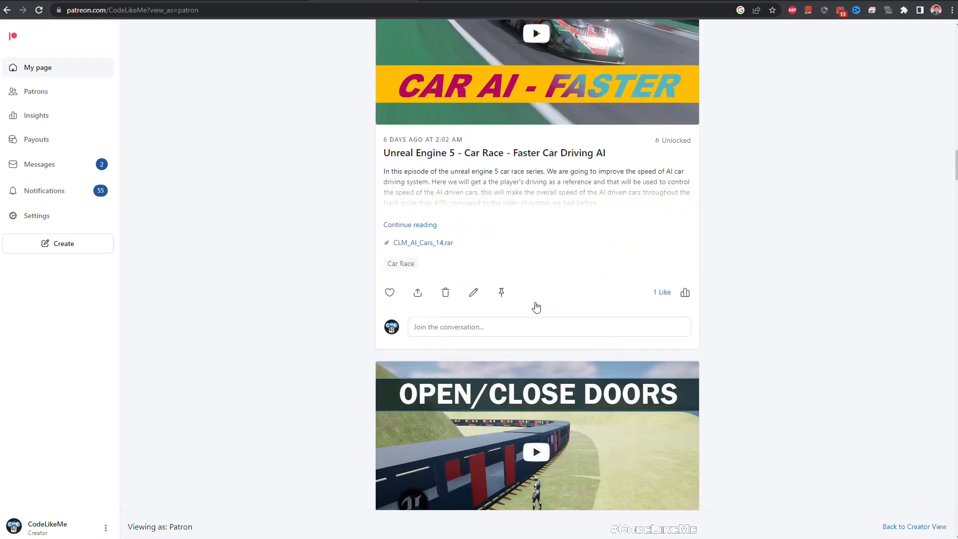
scroll("down", 3)
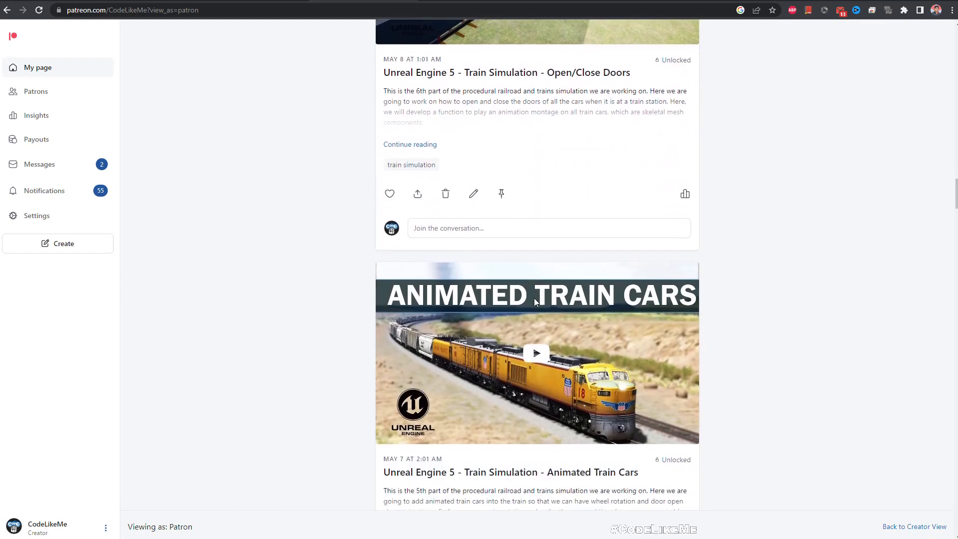
scroll("down", 3)
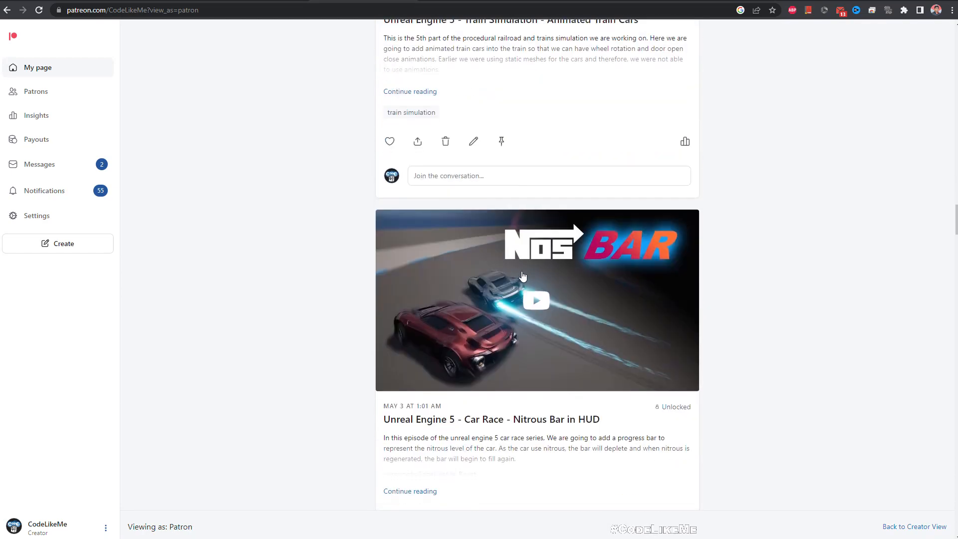
scroll("down", 3)
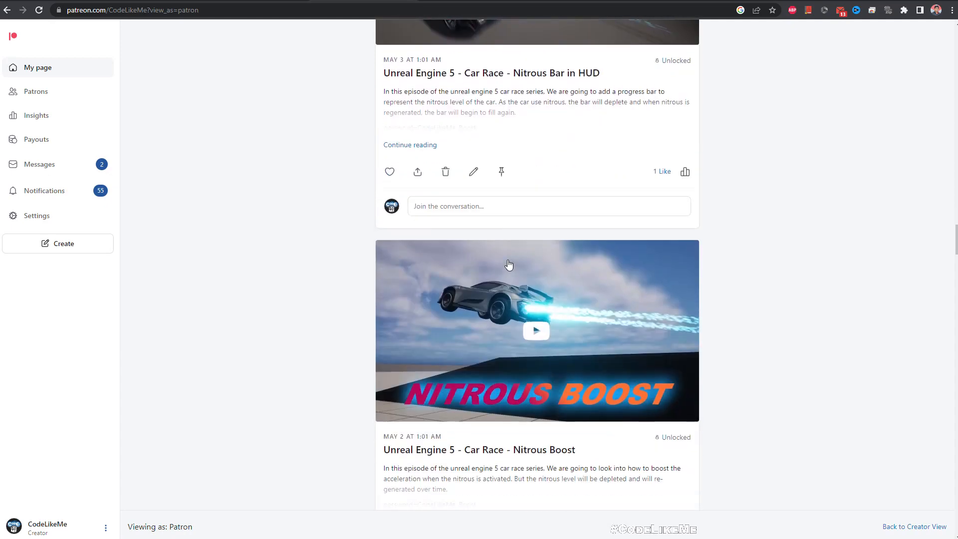
scroll("down", 3)
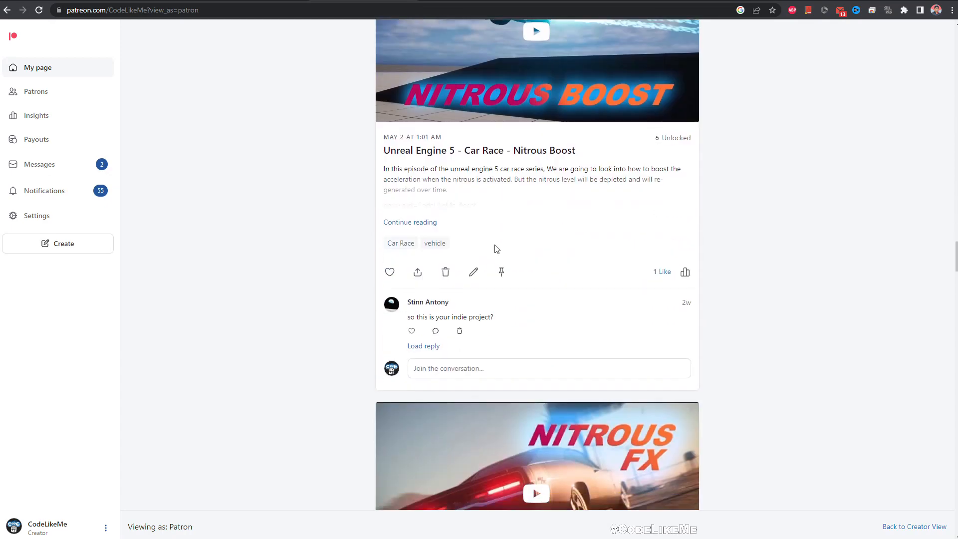
scroll("down", 3)
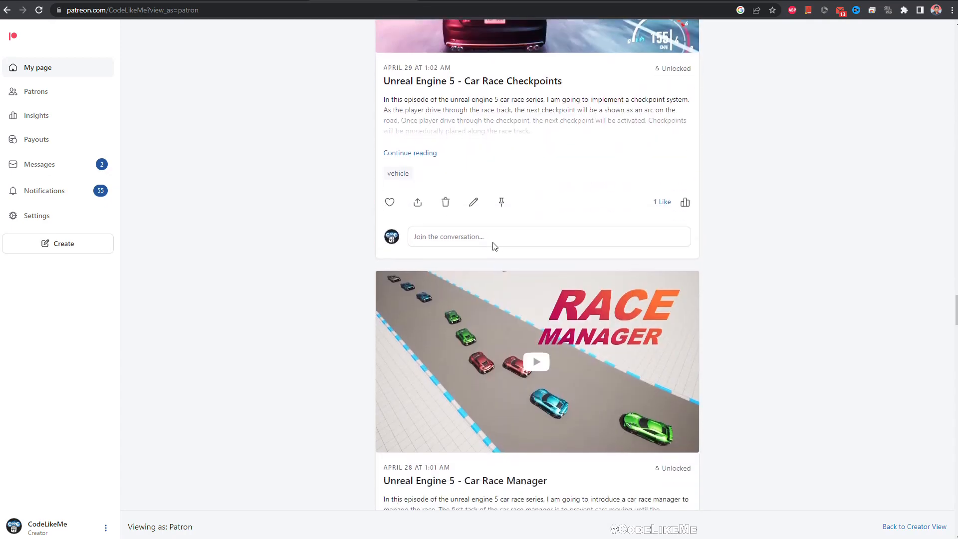